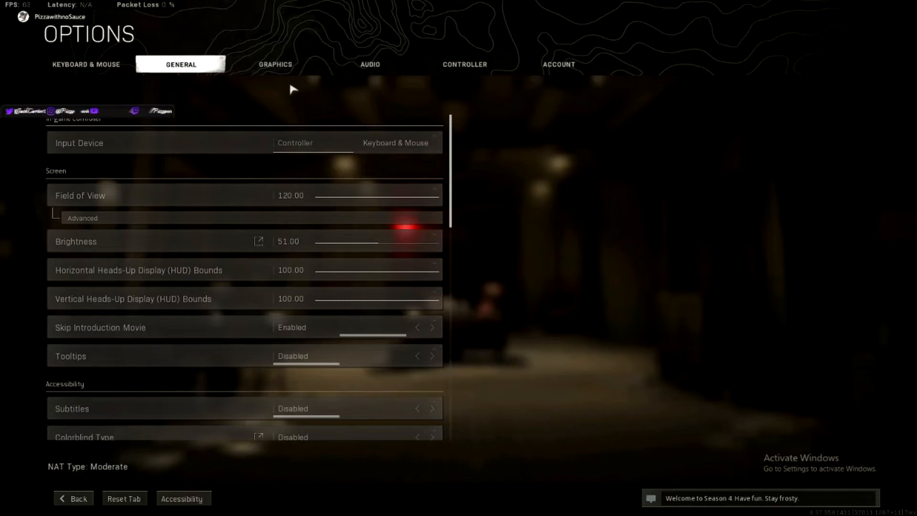
# Bring up the General tab reset prompt and decline it, keeping current values.
pyautogui.click(123, 498)
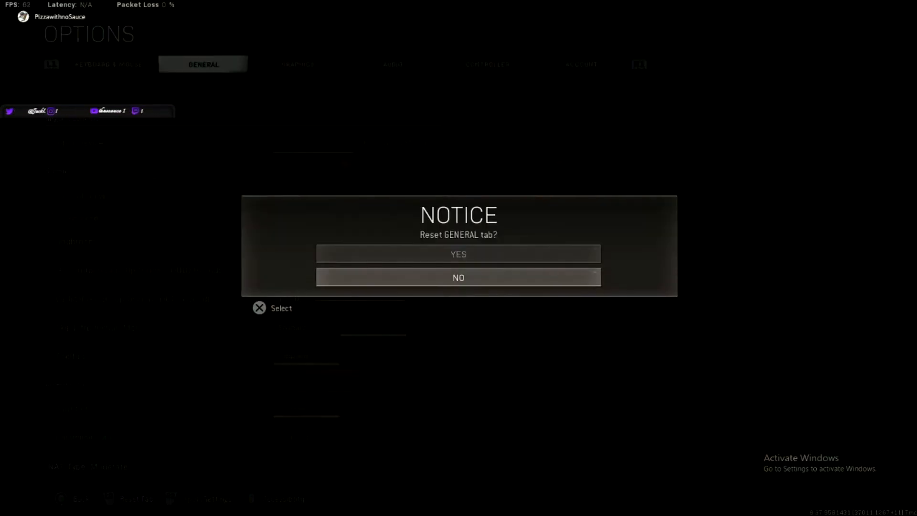
pyautogui.click(458, 277)
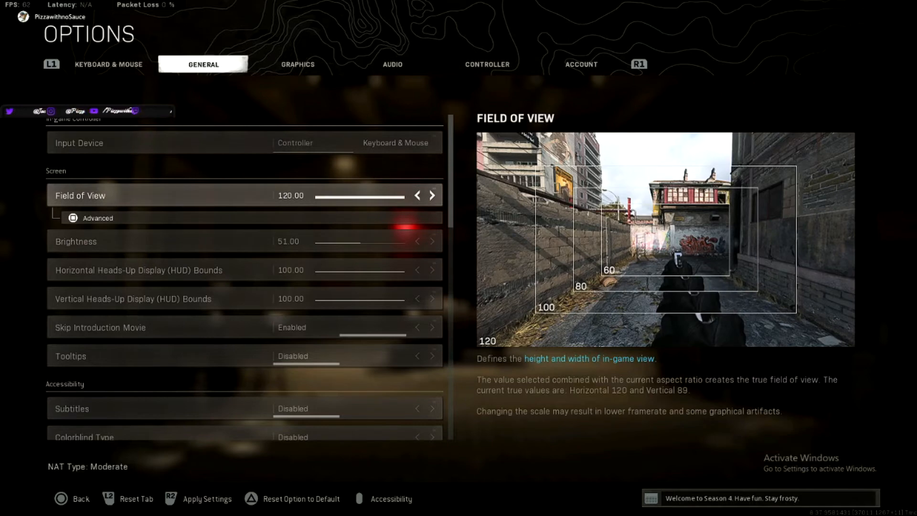
# Lower Field of View from 120 to 110, then nudge it back up to 111.
pyautogui.click(417, 195)
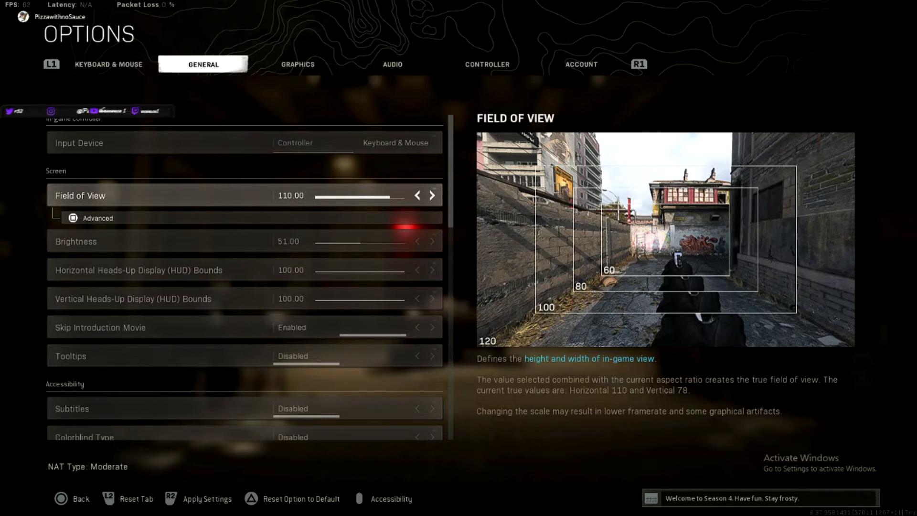
pyautogui.click(432, 195)
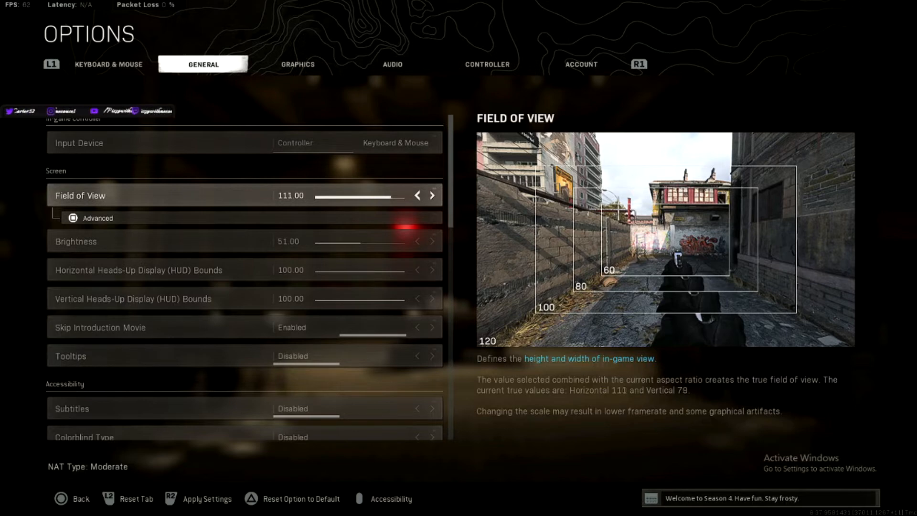
pyautogui.click(432, 195)
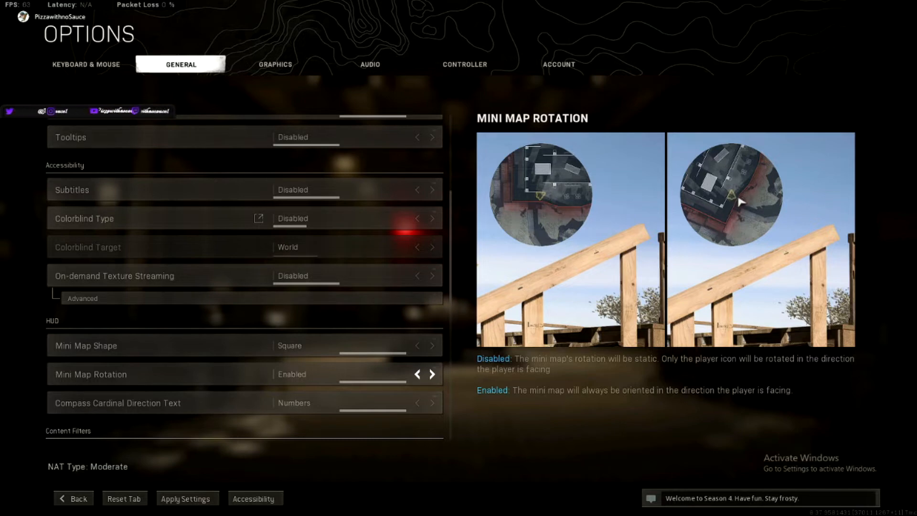
pyautogui.moveTo(541, 202)
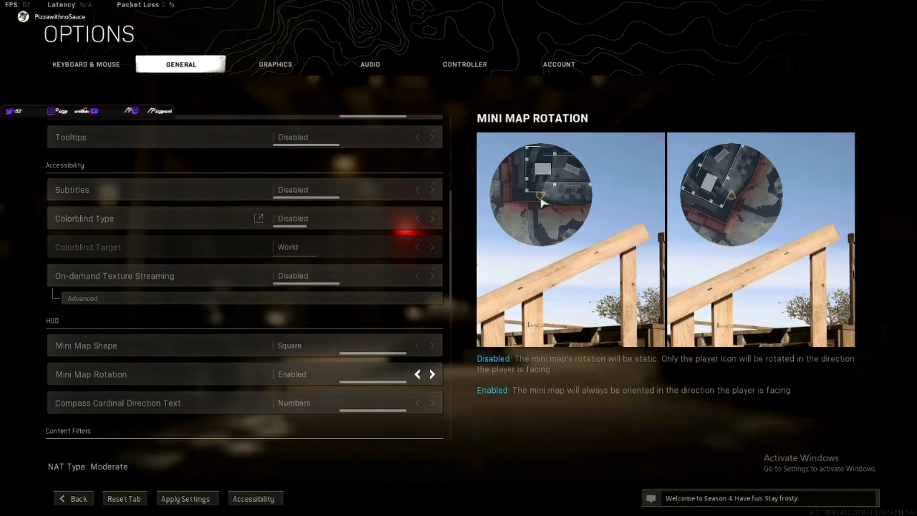
pyautogui.moveTo(546, 194)
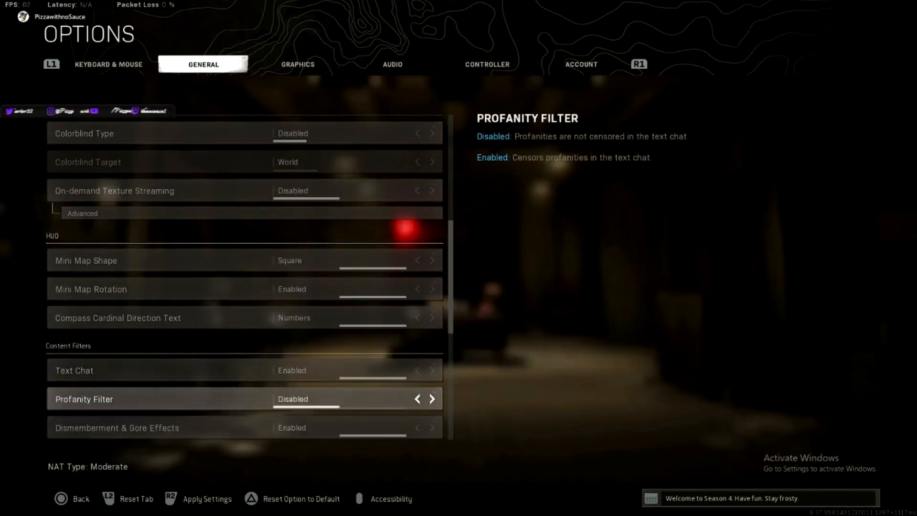
pyautogui.scroll(-3)
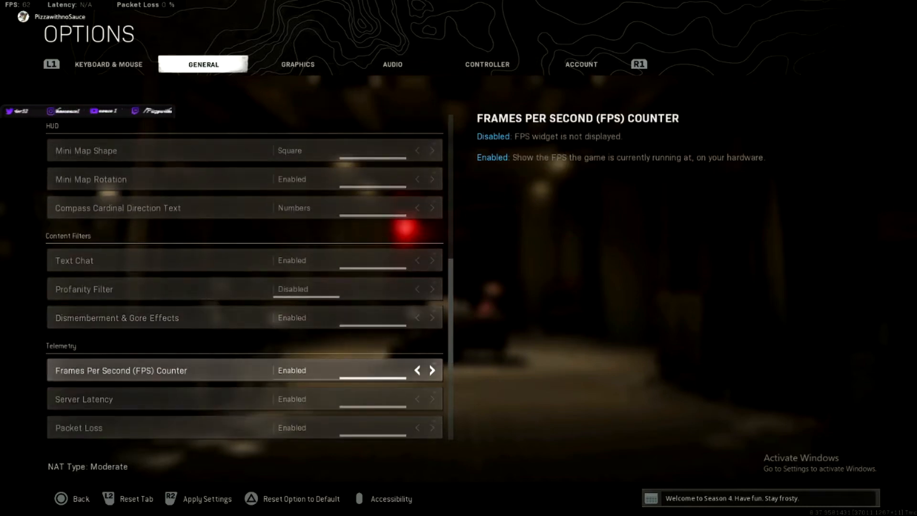
pyautogui.scroll(-3)
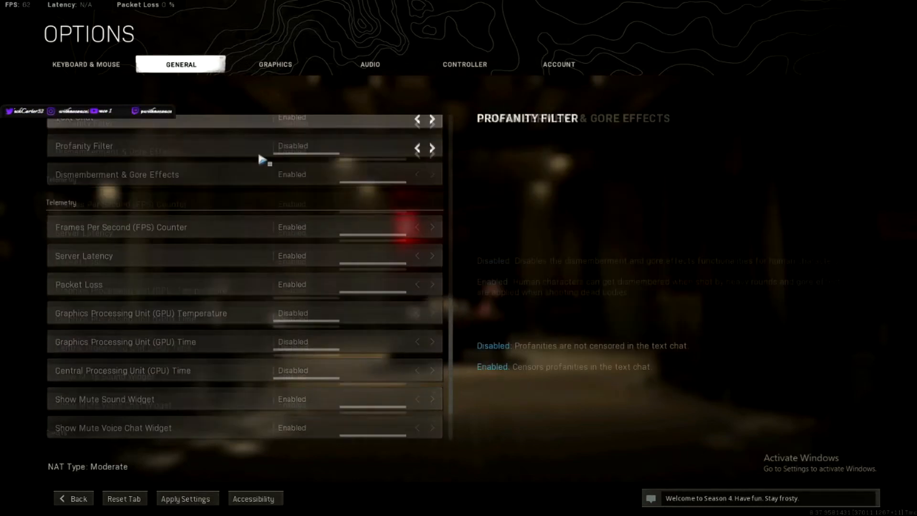
pyautogui.scroll(-3)
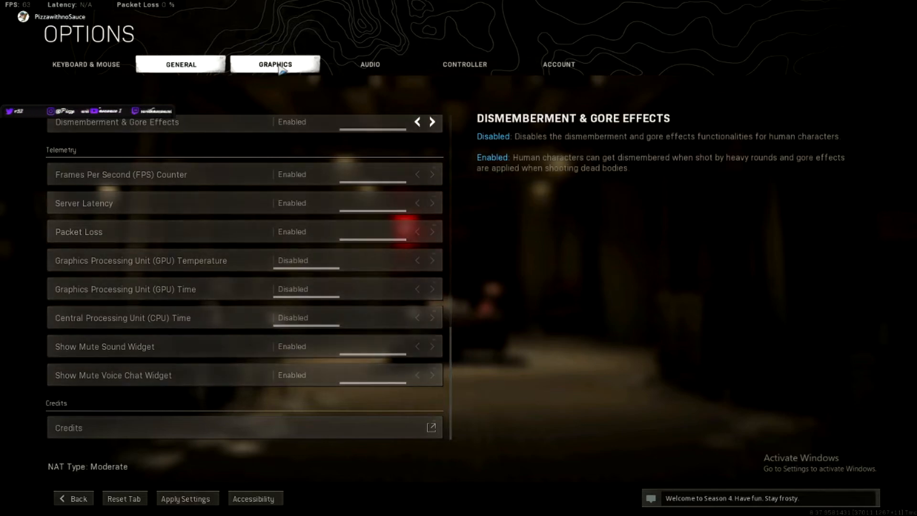
# Show the Graphics settings, check Display Mode and expand Render Resolution's advanced options (1920x1080).
pyautogui.click(276, 64)
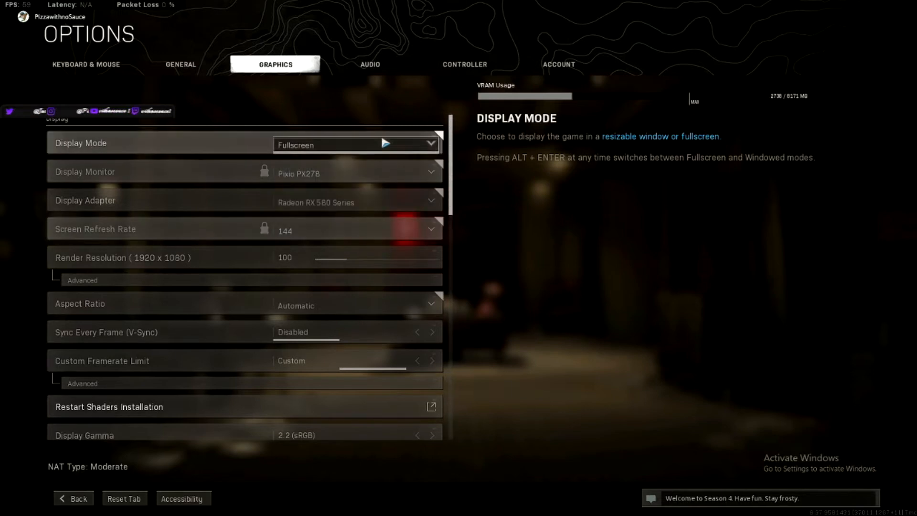
pyautogui.click(356, 143)
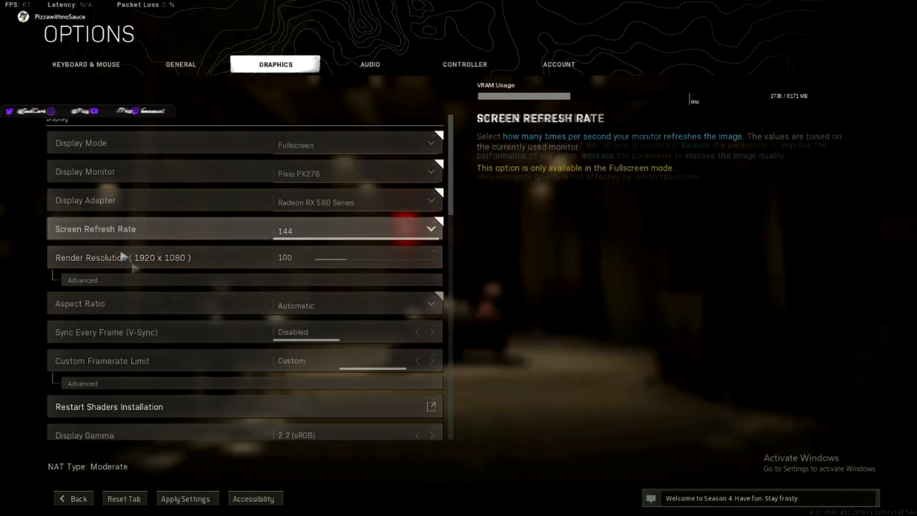
pyautogui.moveTo(134, 257)
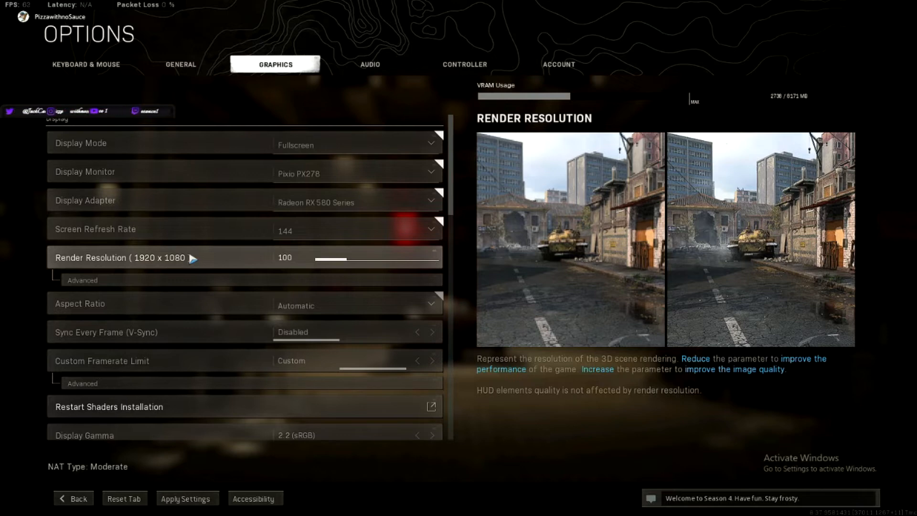
pyautogui.click(293, 257)
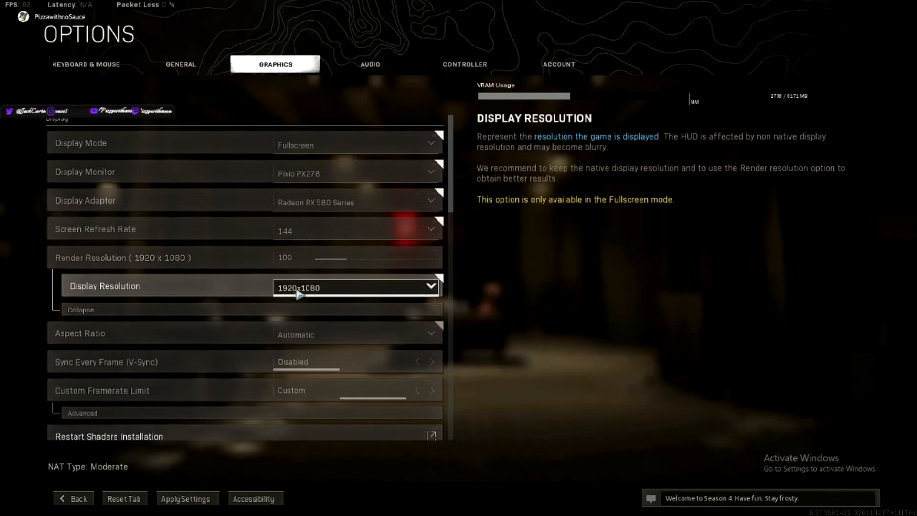
pyautogui.moveTo(146, 257)
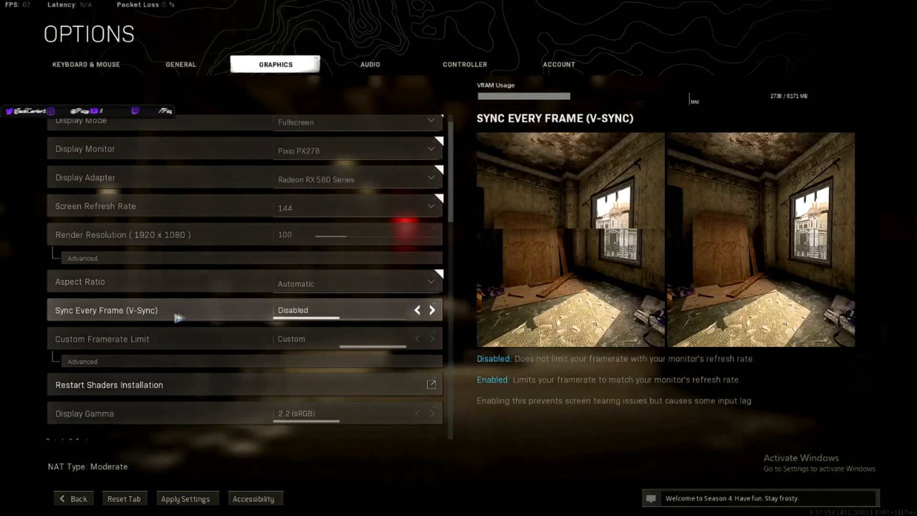
pyautogui.scroll(-3)
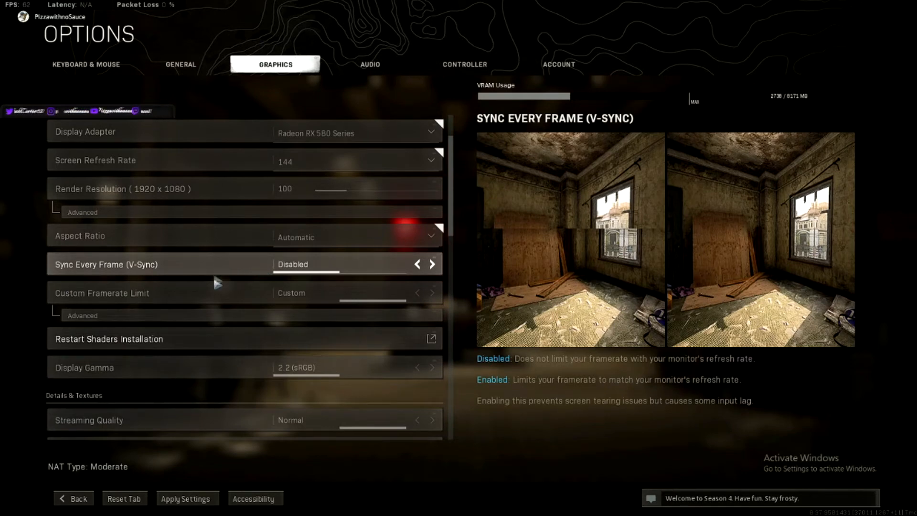
pyautogui.click(82, 315)
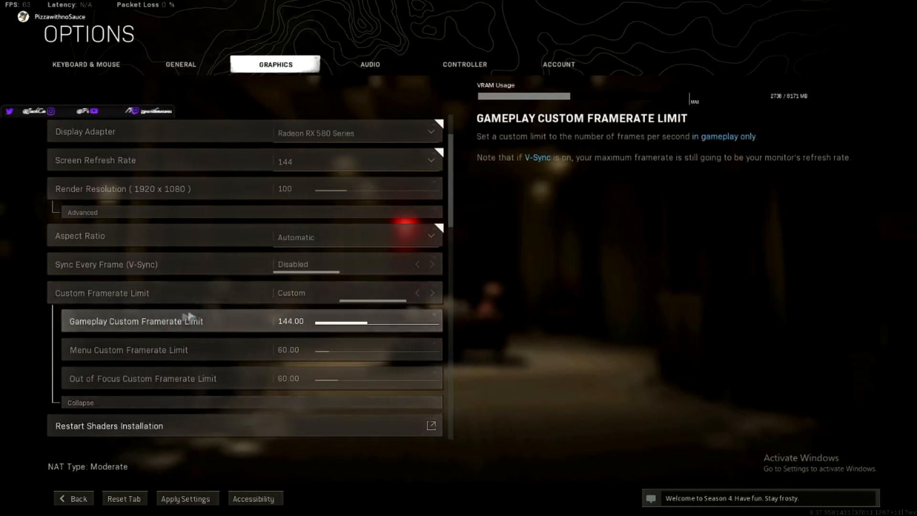
pyautogui.moveTo(163, 350)
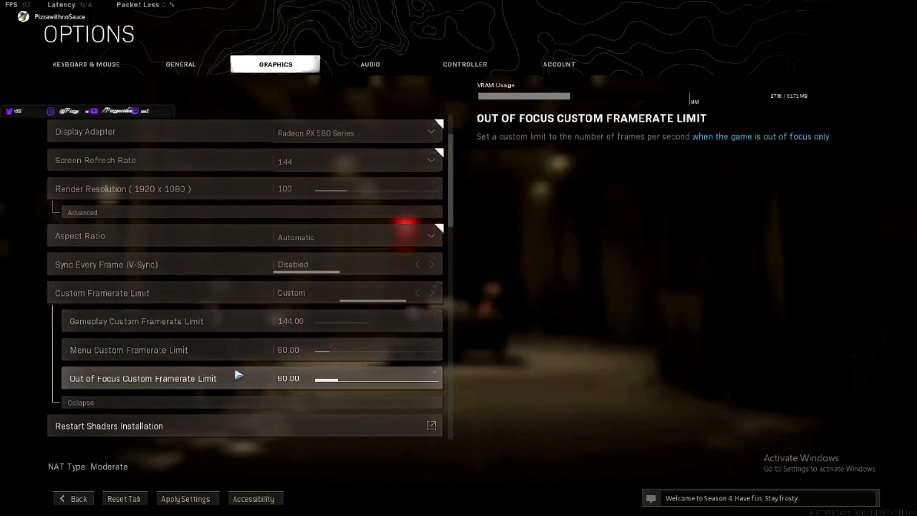
pyautogui.moveTo(239, 350)
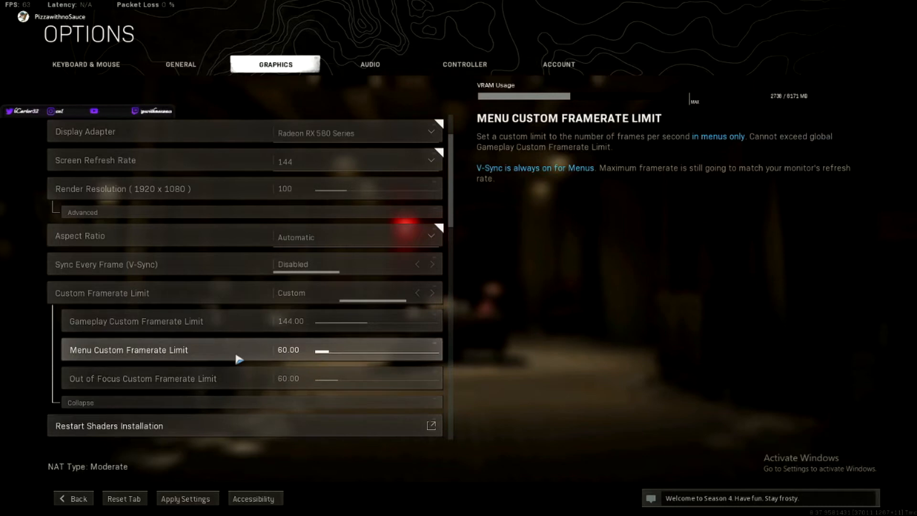
pyautogui.click(290, 350)
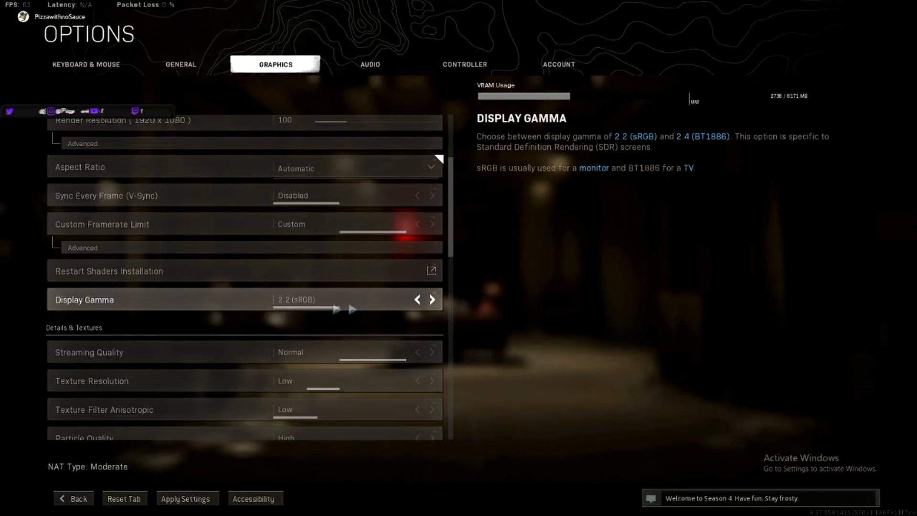
pyautogui.click(432, 299)
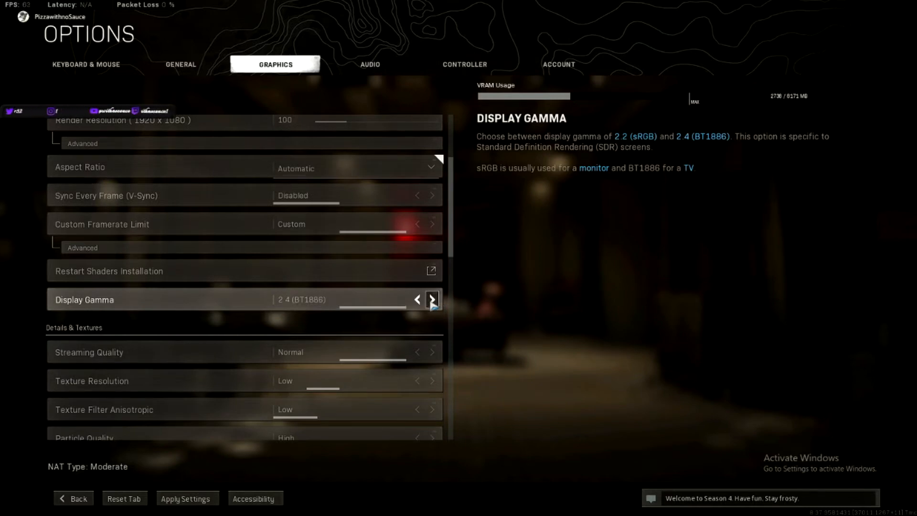
pyautogui.click(417, 299)
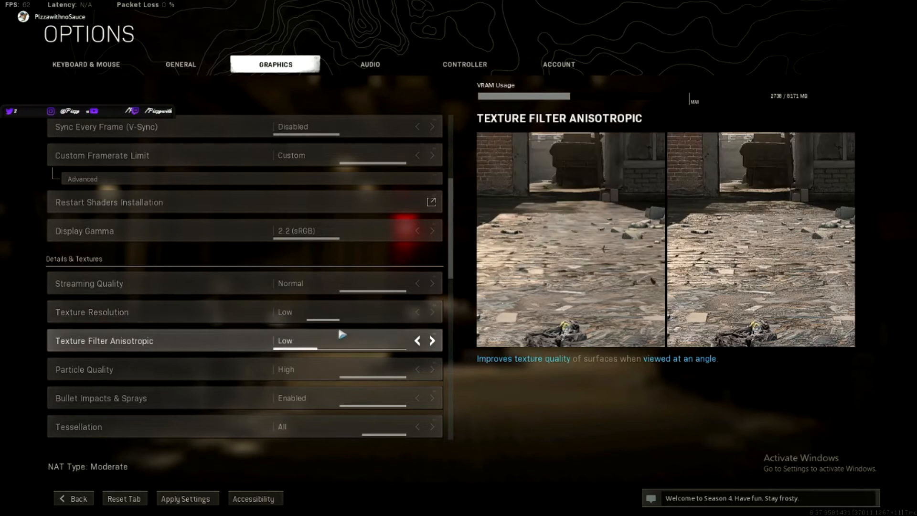
pyautogui.moveTo(335, 329)
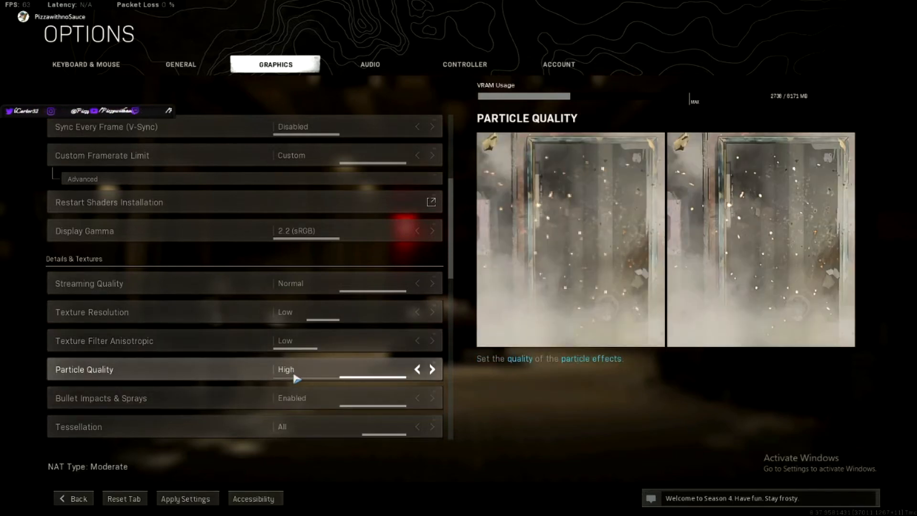
pyautogui.click(432, 369)
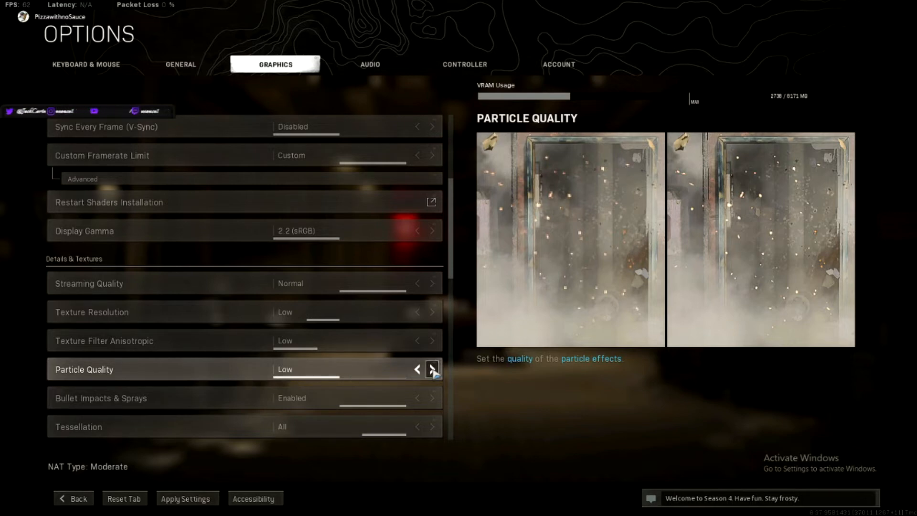
pyautogui.click(432, 369)
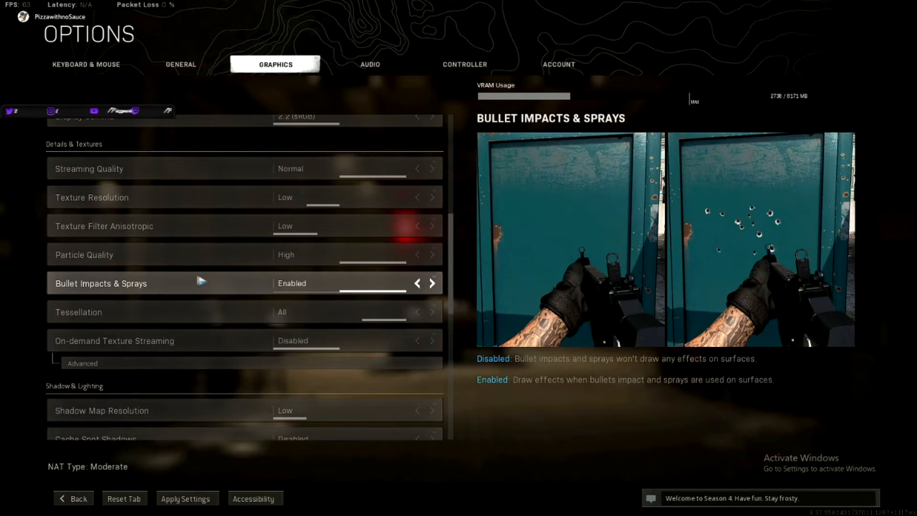
pyautogui.click(417, 312)
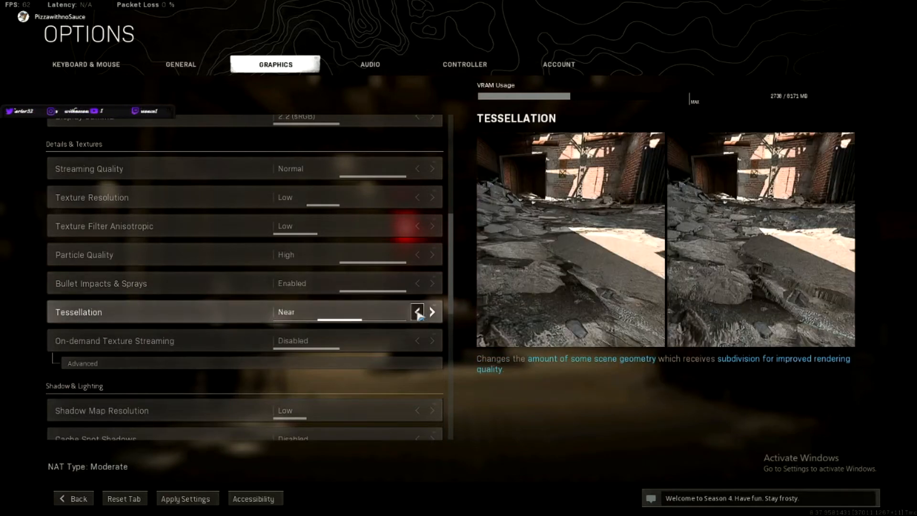
pyautogui.click(432, 312)
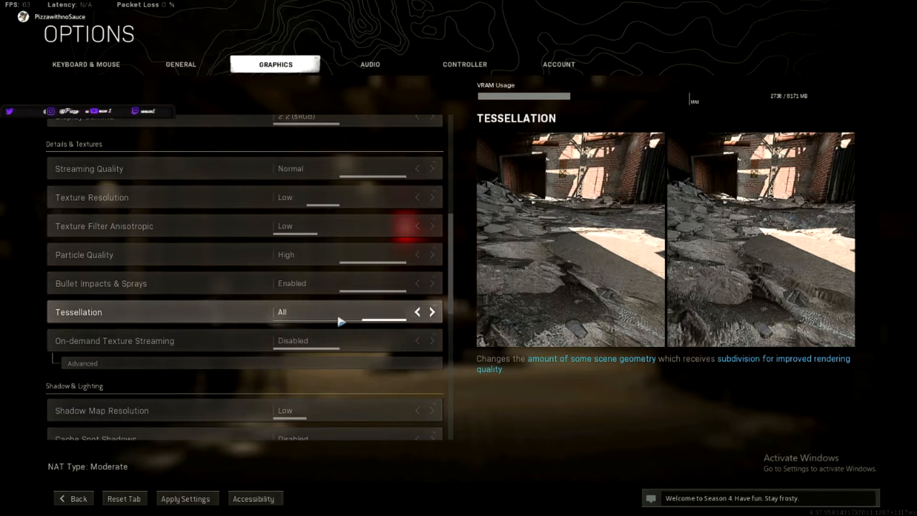
pyautogui.moveTo(243, 319)
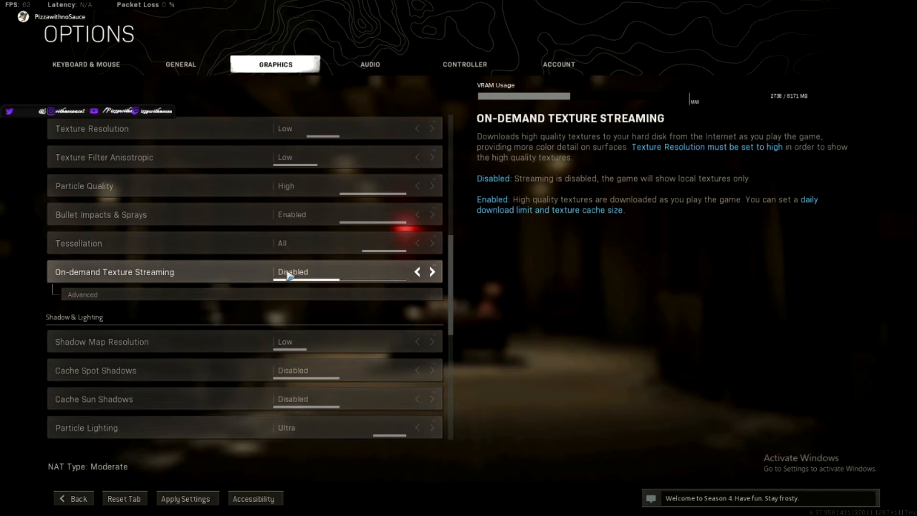
pyautogui.scroll(-3)
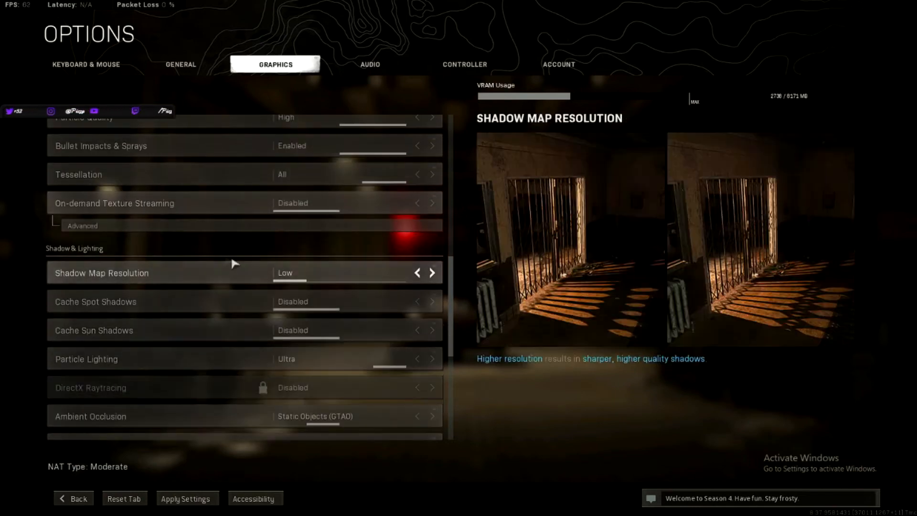
pyautogui.scroll(-3)
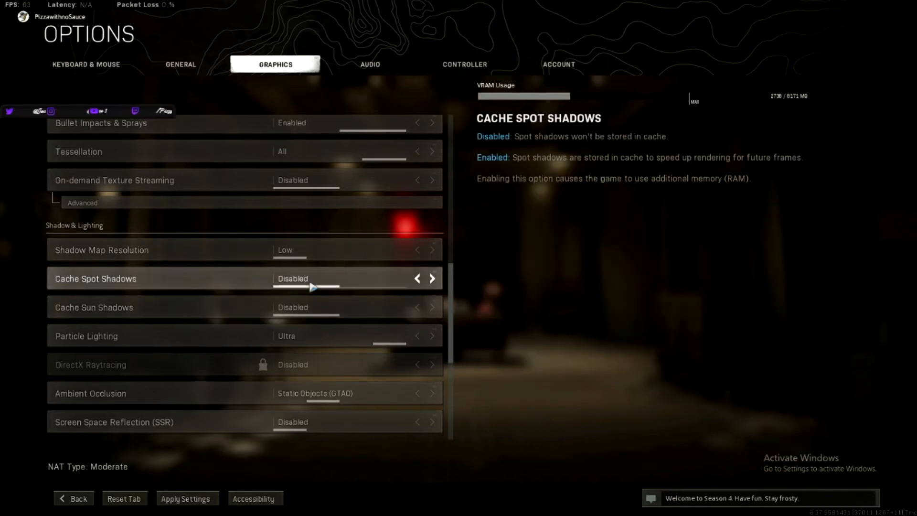
pyautogui.scroll(-3)
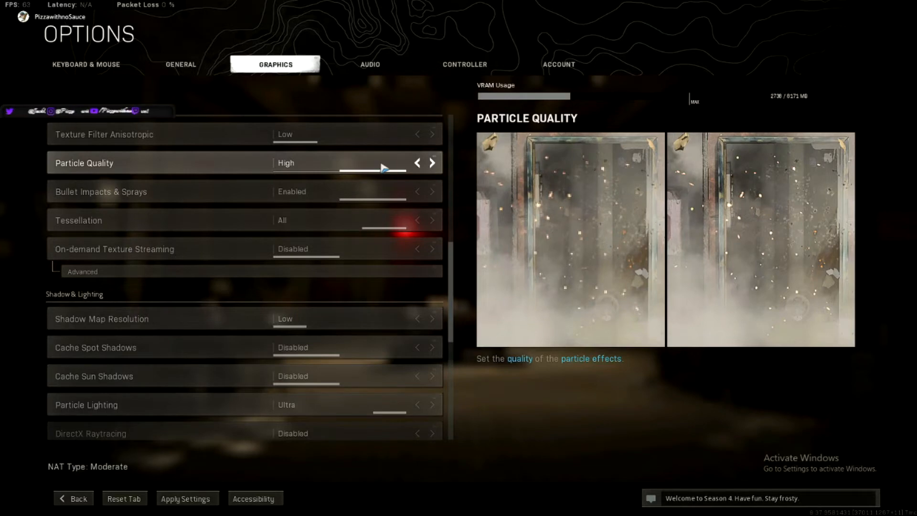
pyautogui.scroll(-3)
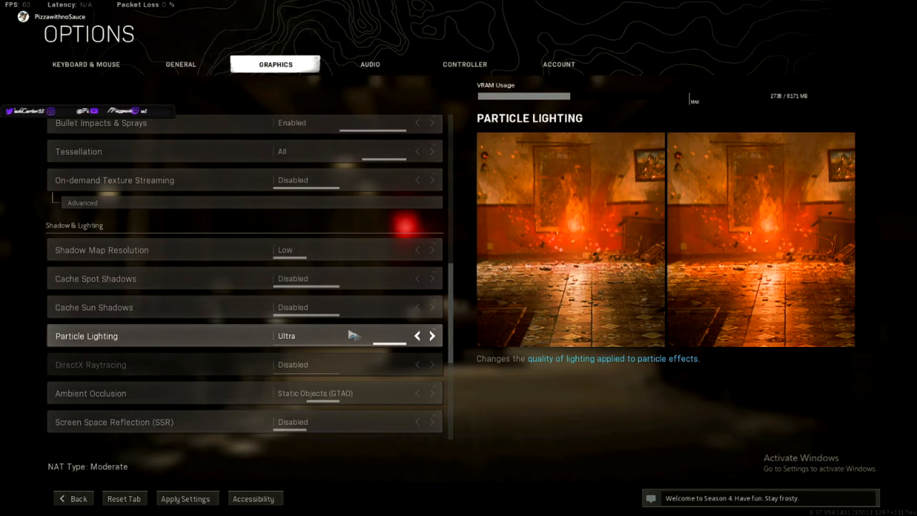
pyautogui.scroll(-3)
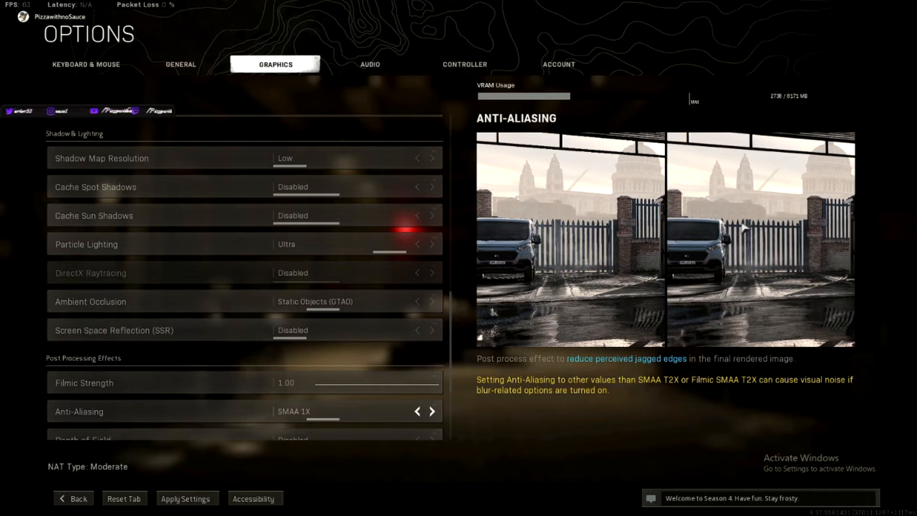
pyautogui.click(432, 411)
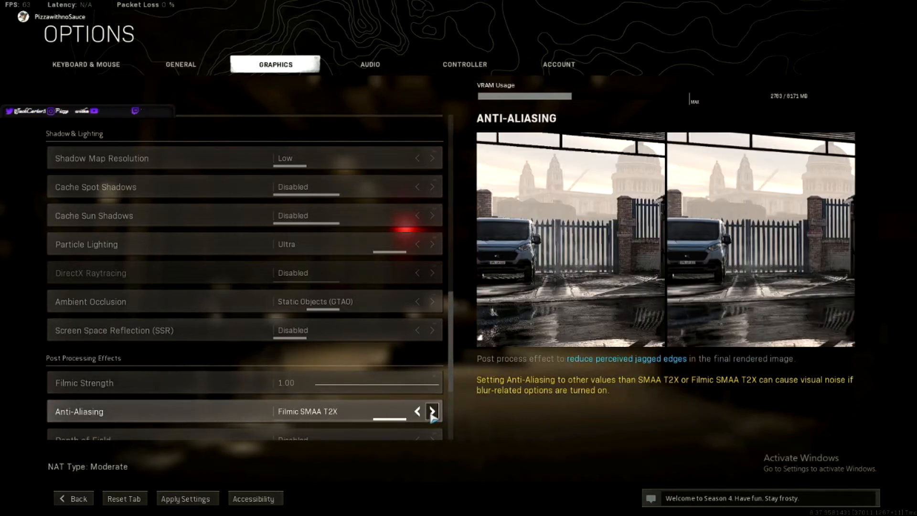
pyautogui.click(432, 412)
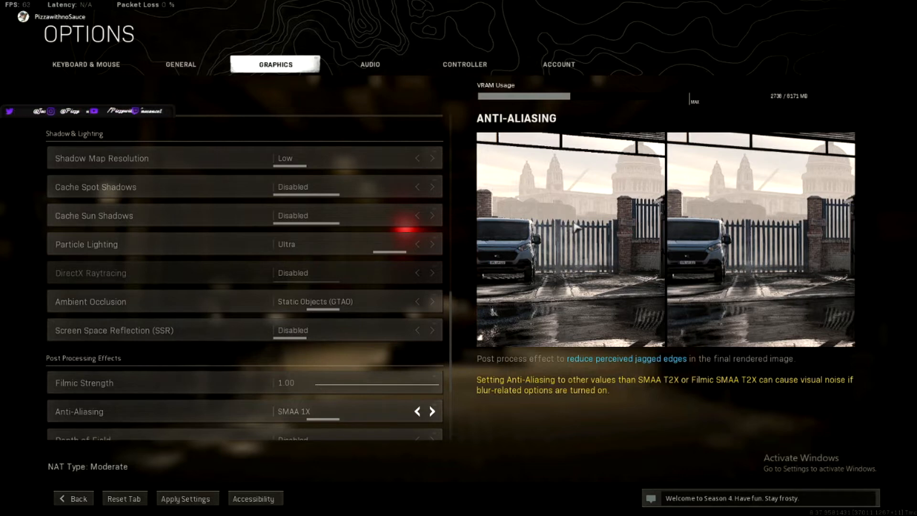
pyautogui.moveTo(766, 231)
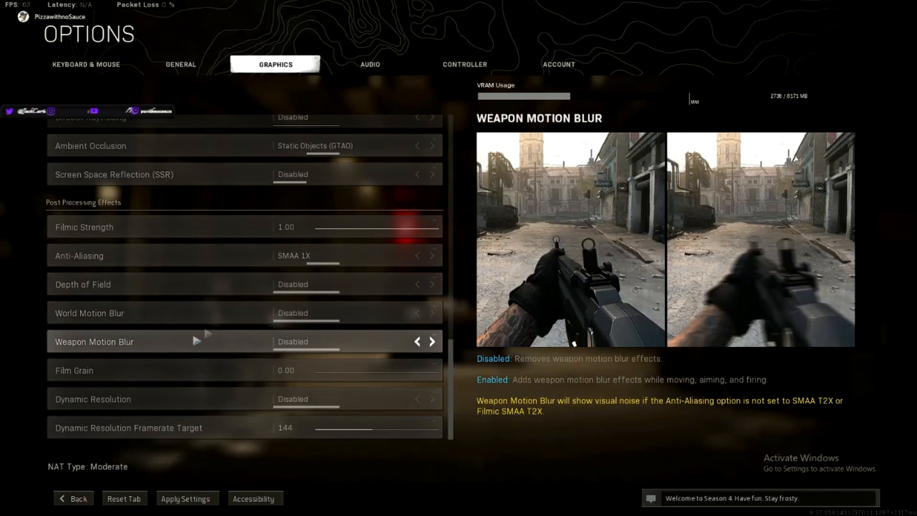
pyautogui.moveTo(171, 314)
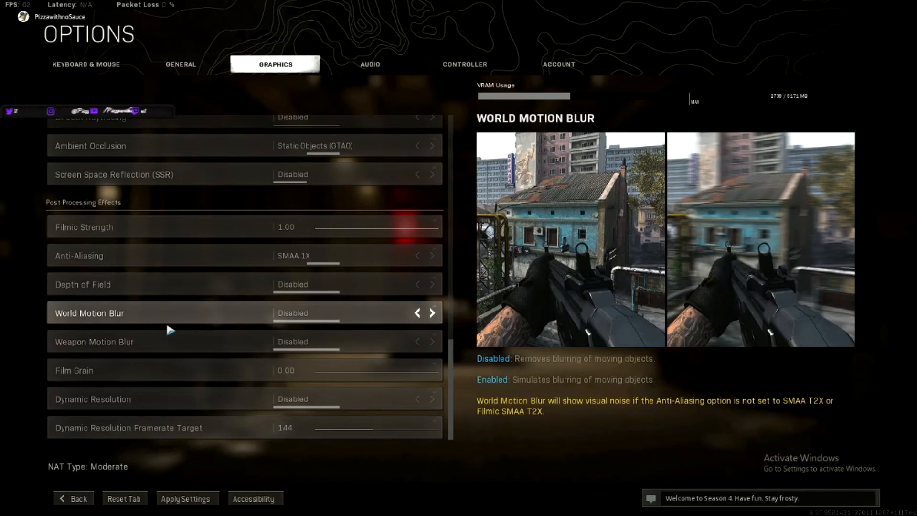
pyautogui.moveTo(234, 291)
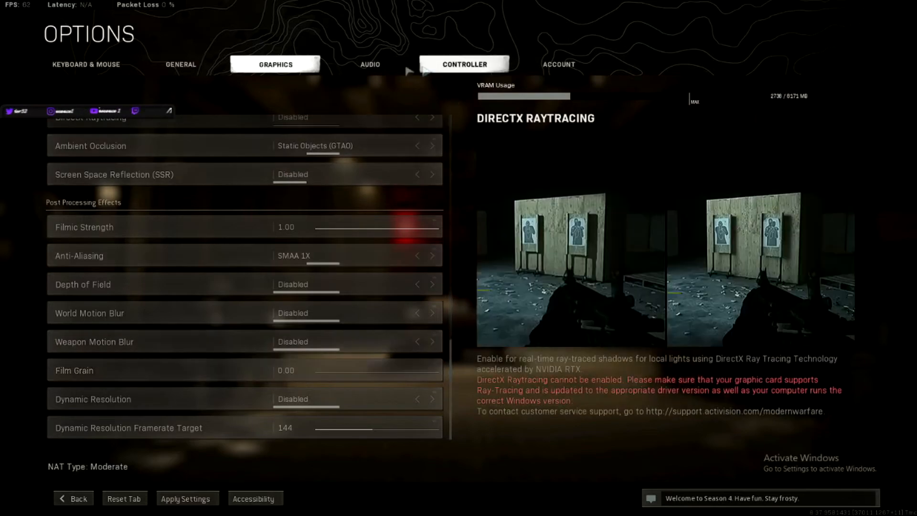
pyautogui.click(370, 64)
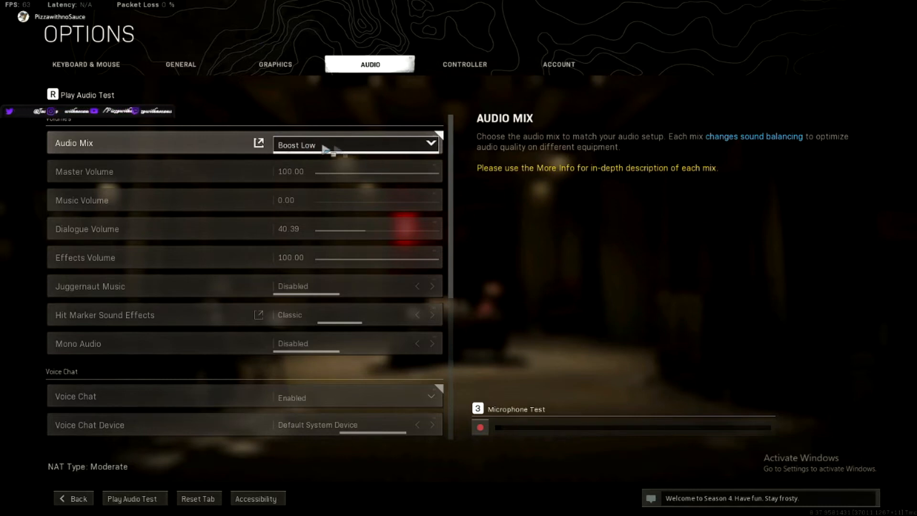
pyautogui.moveTo(323, 151)
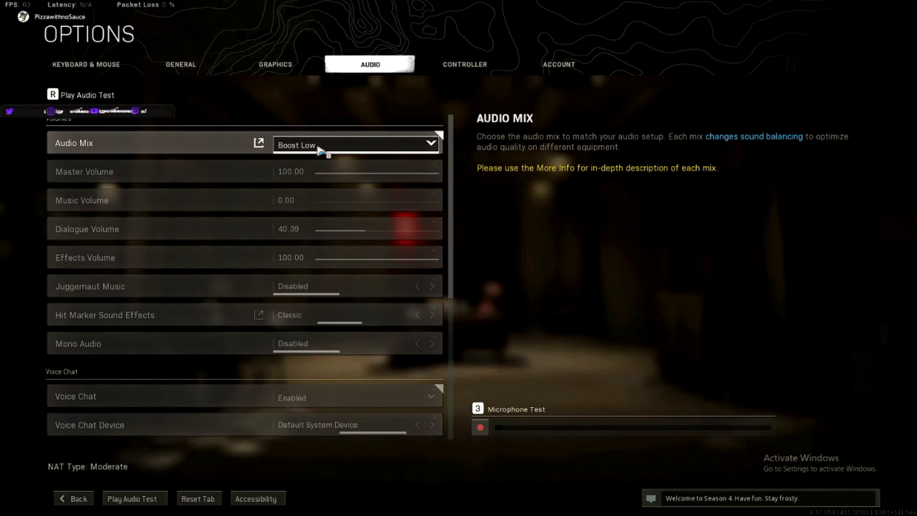
pyautogui.moveTo(342, 150)
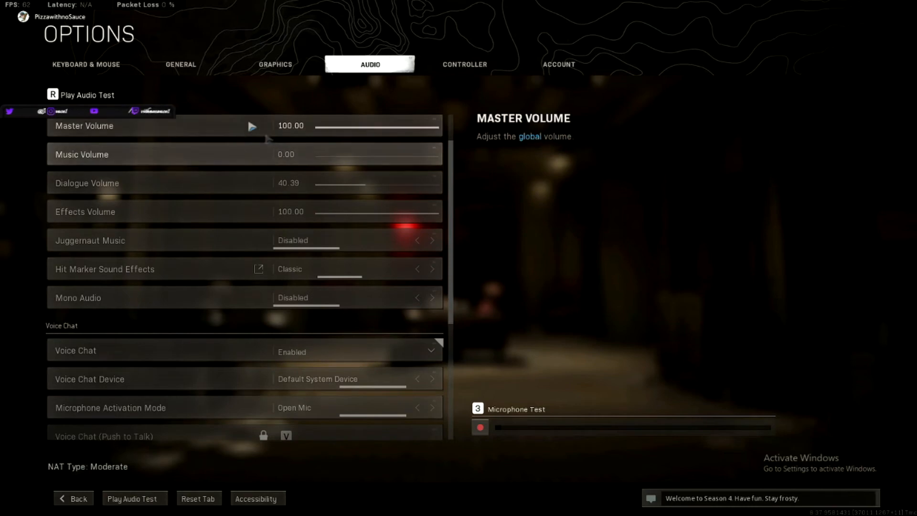
pyautogui.moveTo(378, 182)
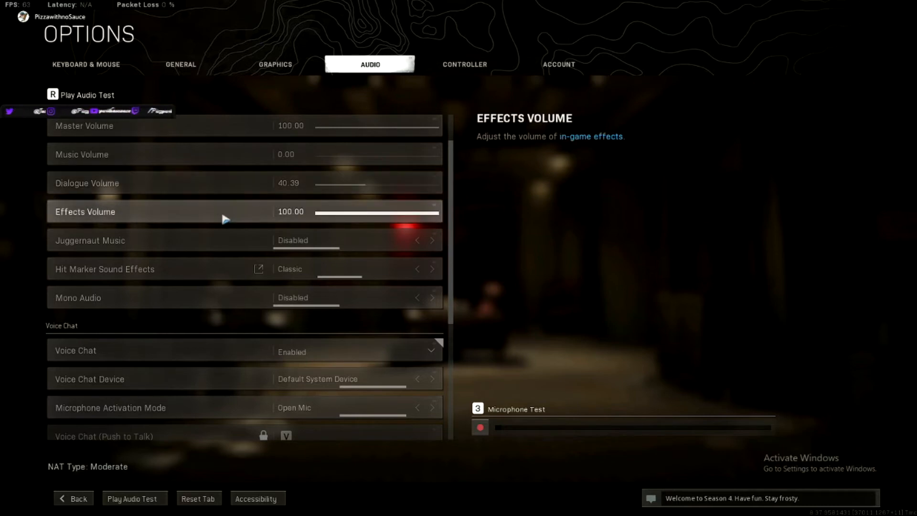
pyautogui.moveTo(301, 298)
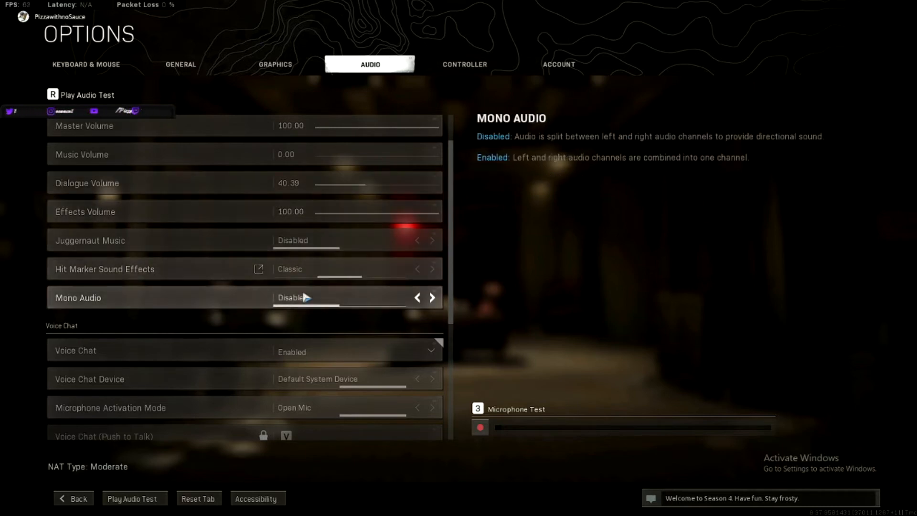
# Leave the voice chat audio settings and switch to the Controller settings.
pyautogui.scroll(-3)
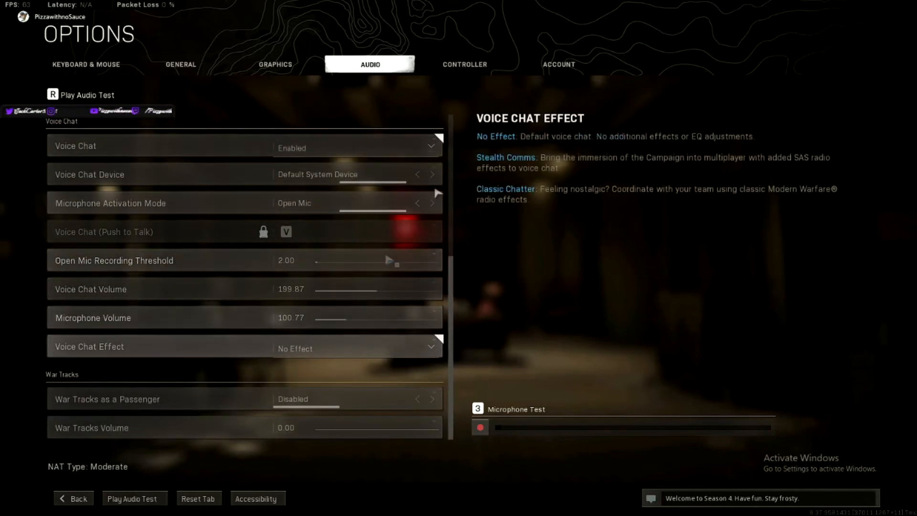
pyautogui.click(464, 64)
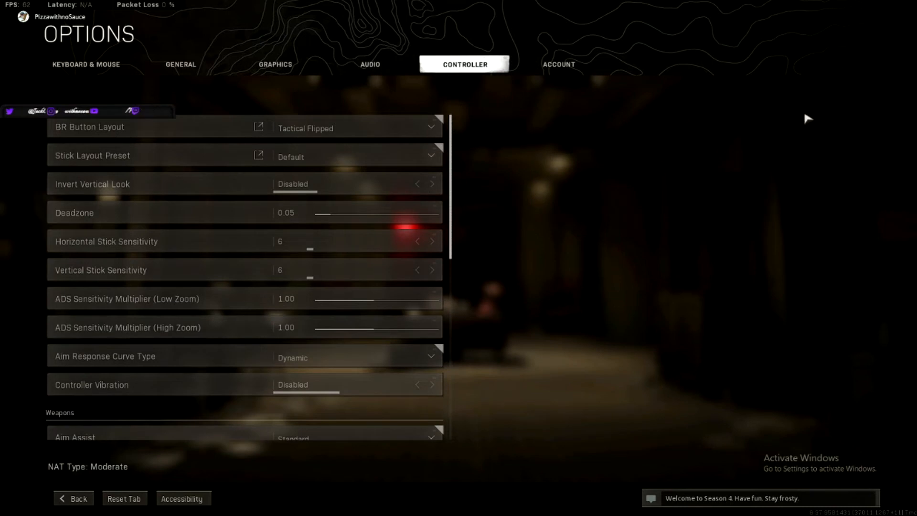
pyautogui.moveTo(696, 173)
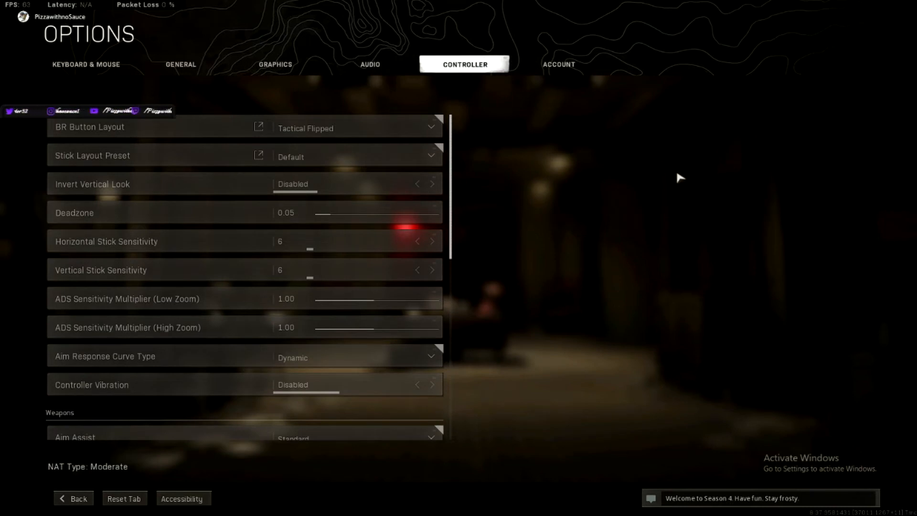
pyautogui.moveTo(519, 155)
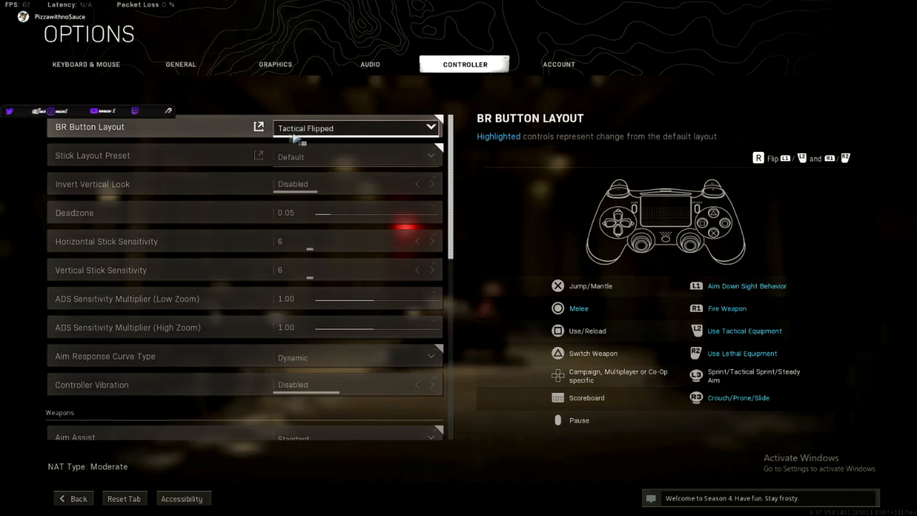
# Review the Tactical Flipped BR Button Layout, then request a Controller tab reset.
pyautogui.click(356, 127)
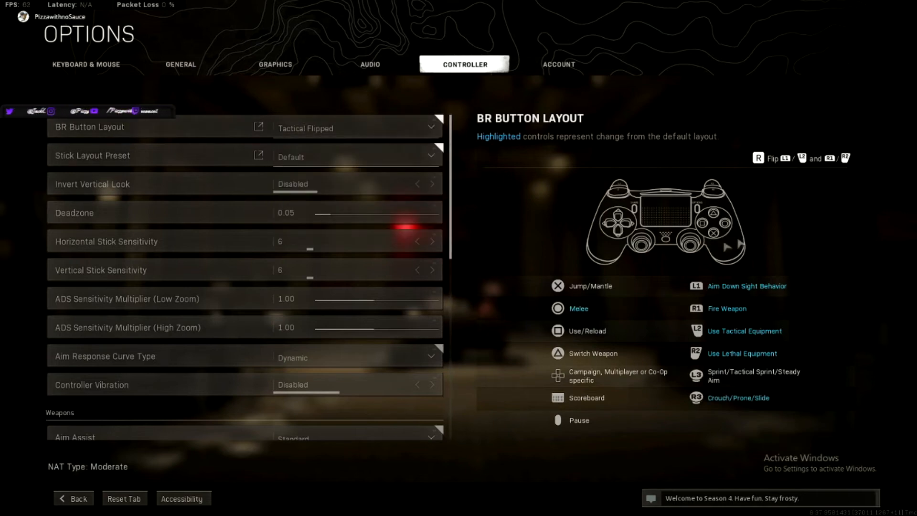
pyautogui.moveTo(727, 235)
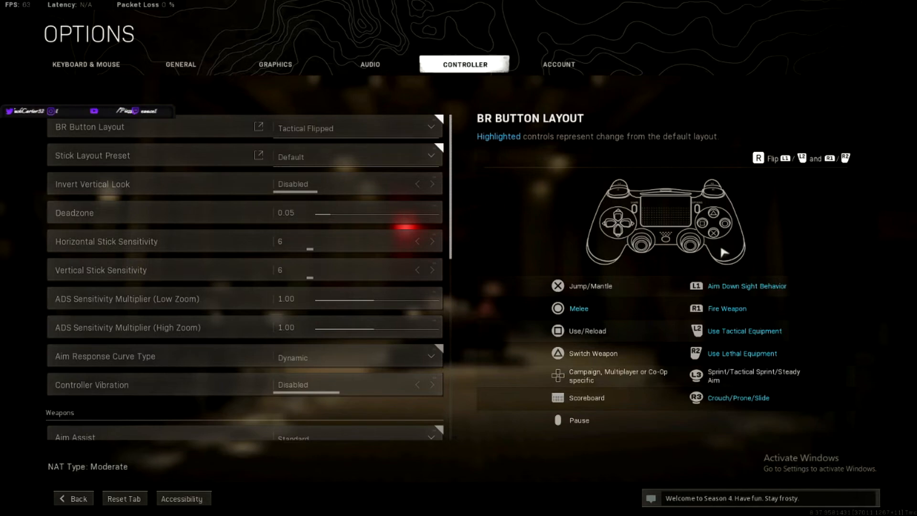
pyautogui.moveTo(676, 246)
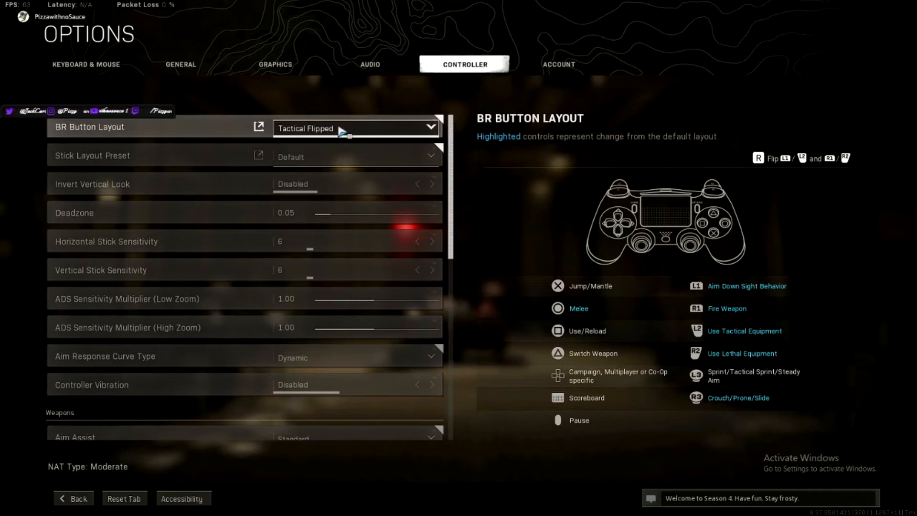
pyautogui.click(356, 127)
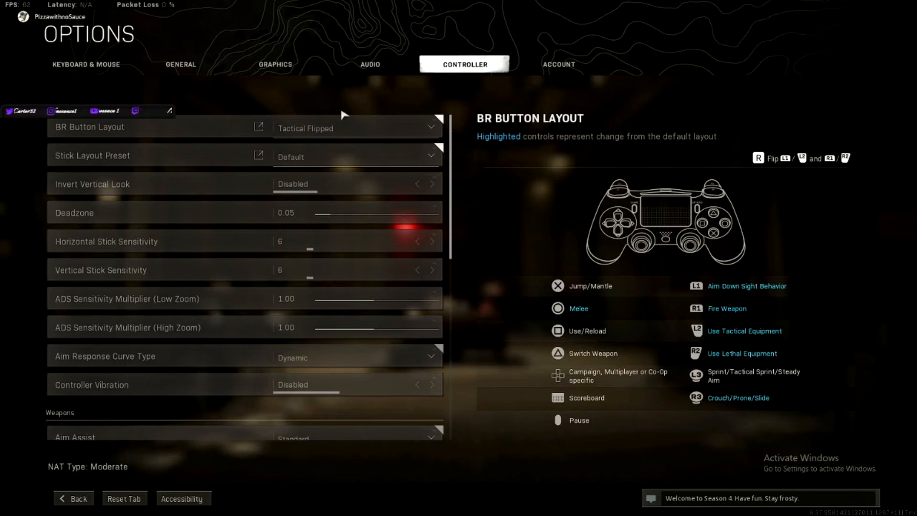
pyautogui.click(124, 499)
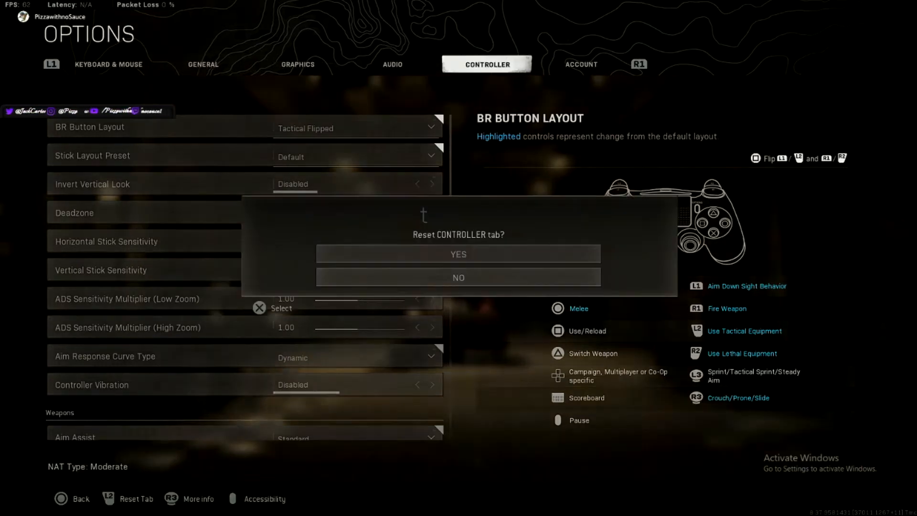
# Answer NO to the Controller reset so all values stay unchanged.
pyautogui.click(458, 254)
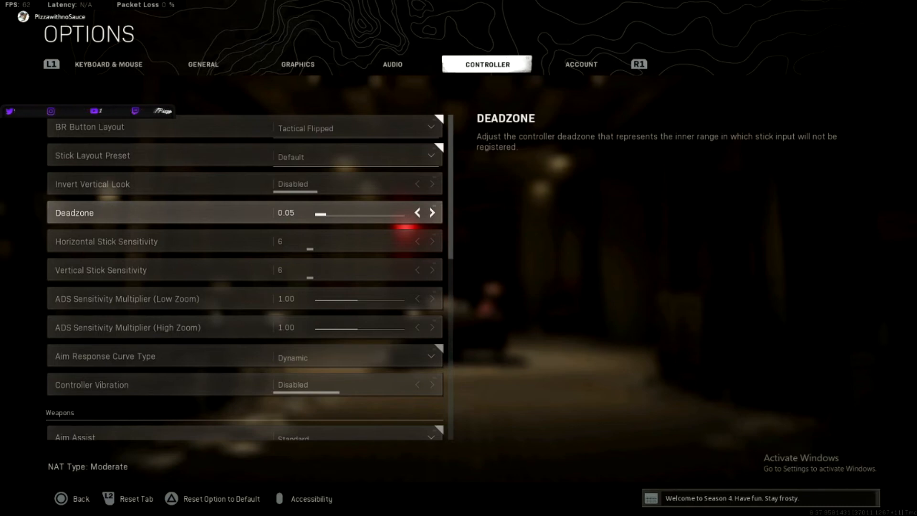
# Nudge Deadzone through lower values (down to 0.02) and settle it back at 0.05.
pyautogui.click(432, 212)
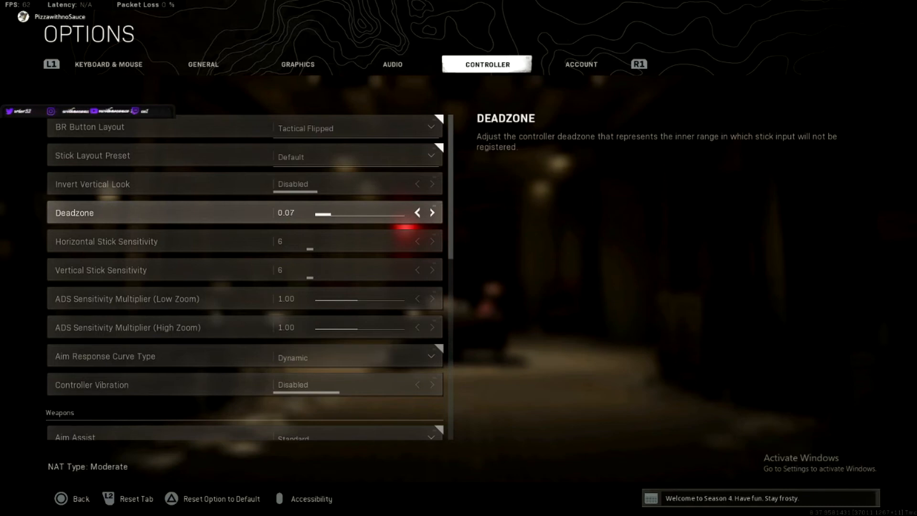
pyautogui.click(432, 212)
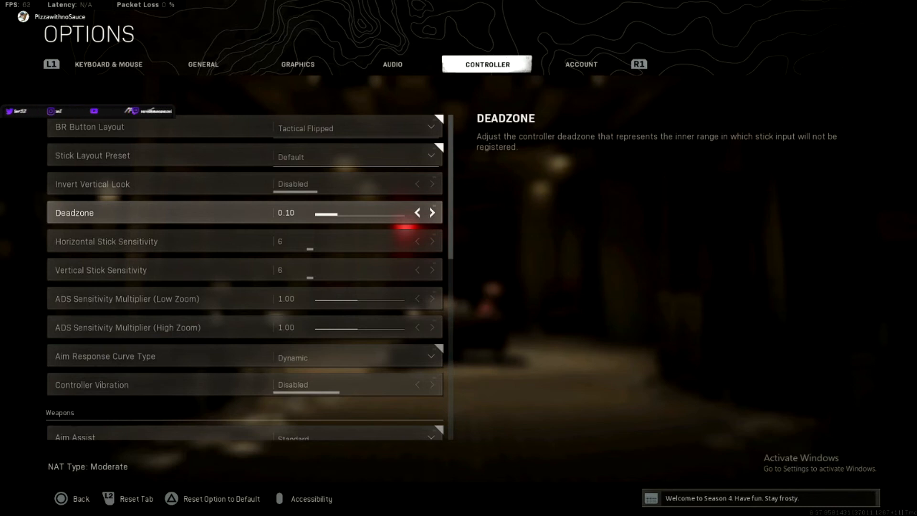
pyautogui.click(418, 212)
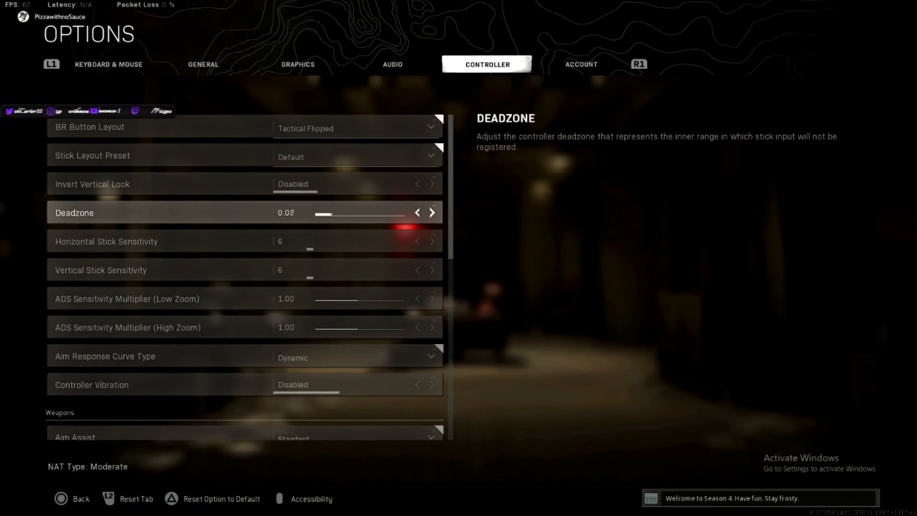
pyautogui.click(432, 212)
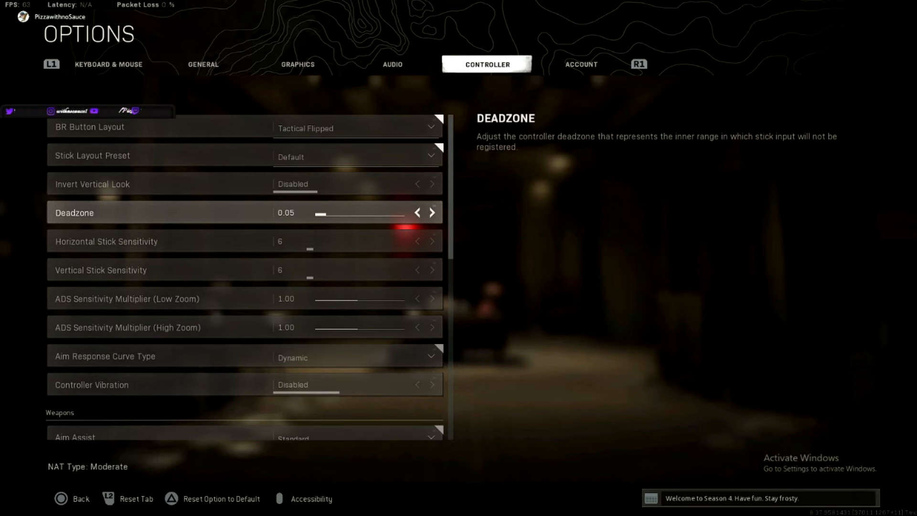
pyautogui.click(416, 212)
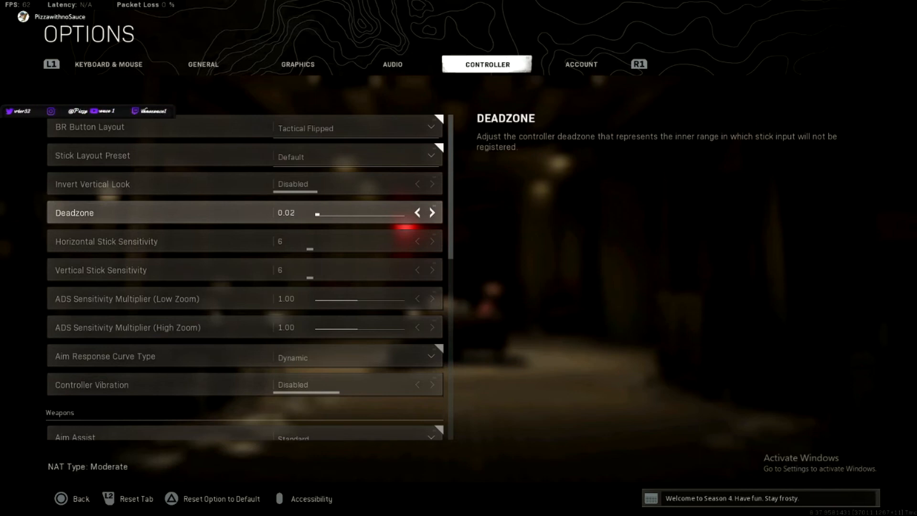
pyautogui.click(432, 212)
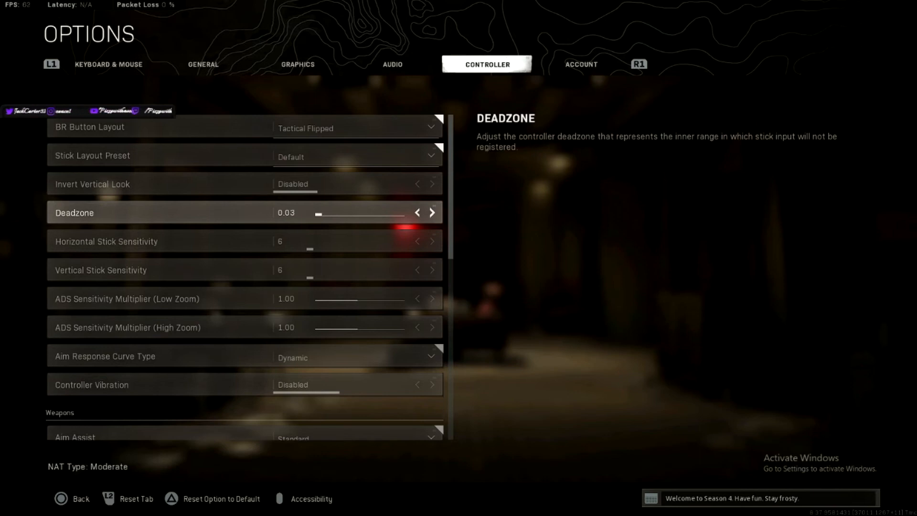
pyautogui.click(432, 212)
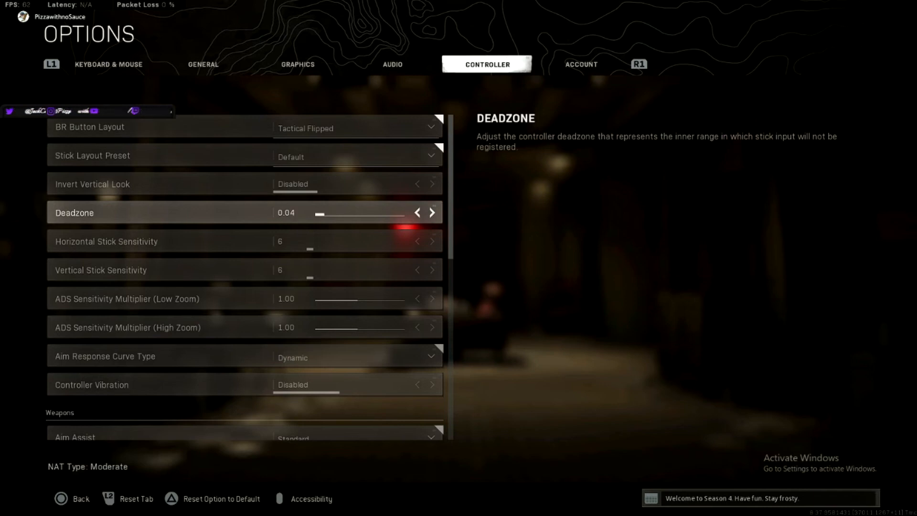
pyautogui.click(432, 213)
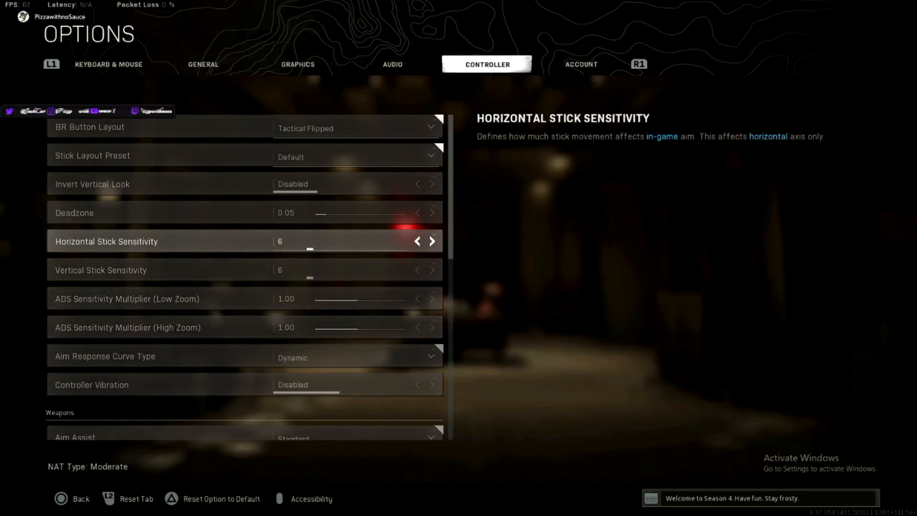
# Try Horizontal Stick Sensitivity at 7, 3 and 10, returning it to 6 each time.
pyautogui.click(431, 241)
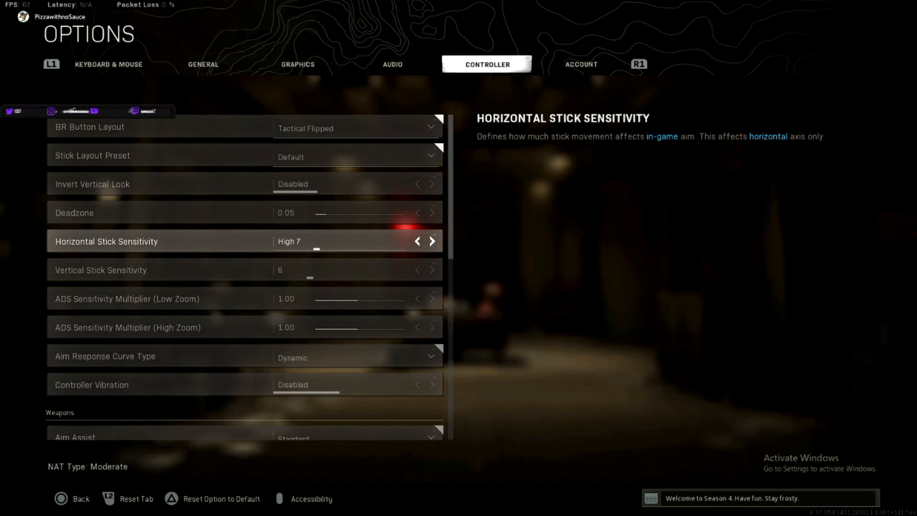
pyautogui.click(418, 241)
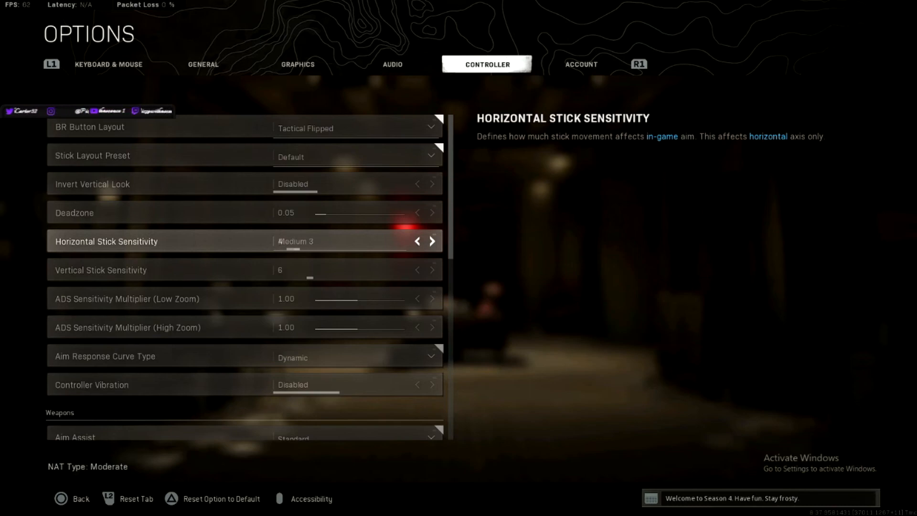
pyautogui.click(418, 241)
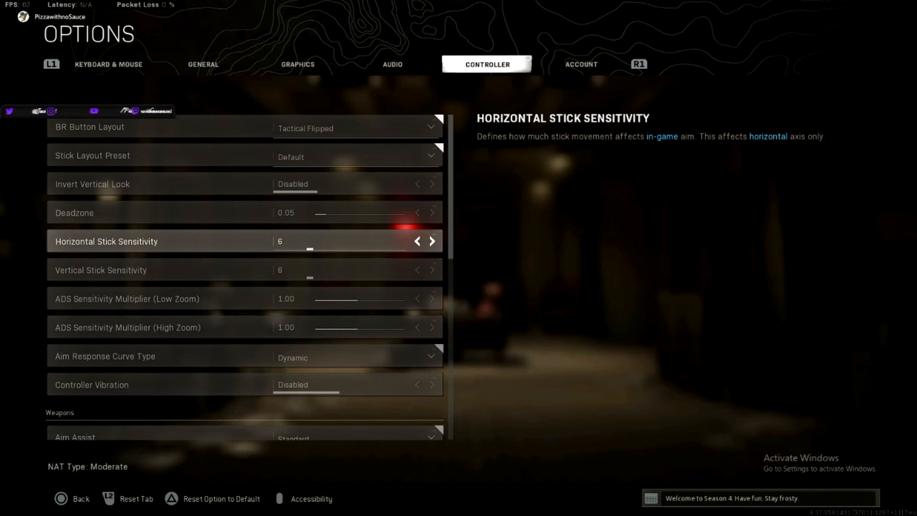
pyautogui.click(431, 240)
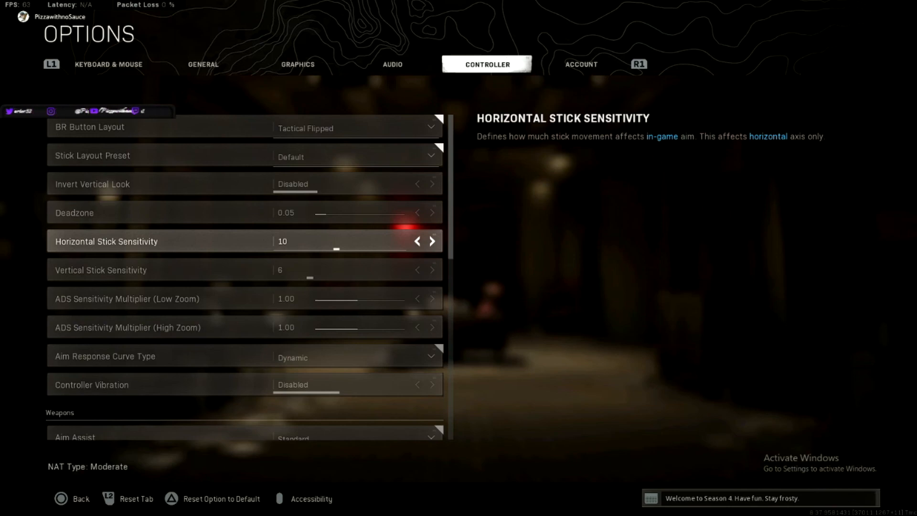
pyautogui.click(417, 240)
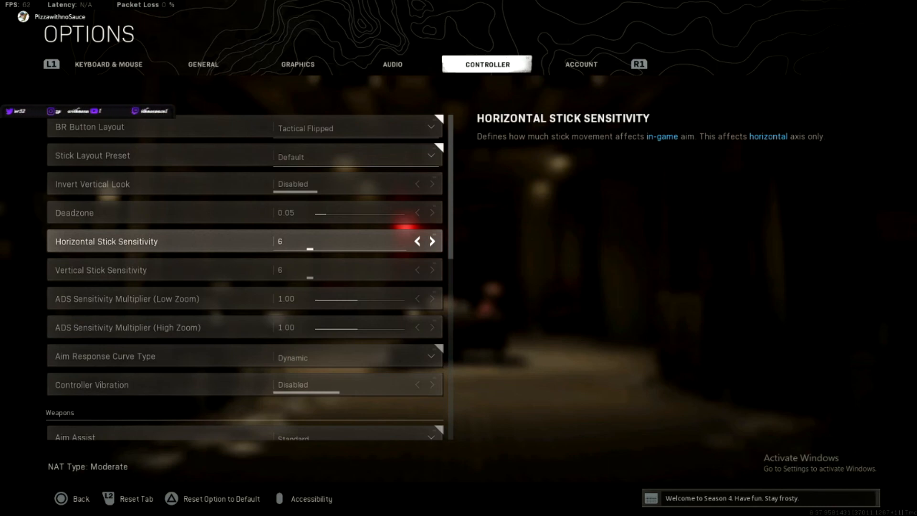
pyautogui.click(432, 241)
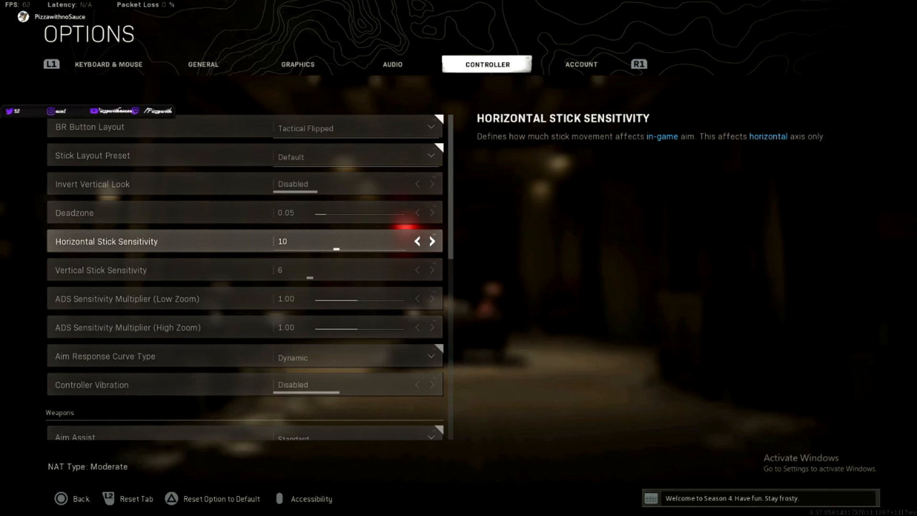
pyautogui.click(416, 241)
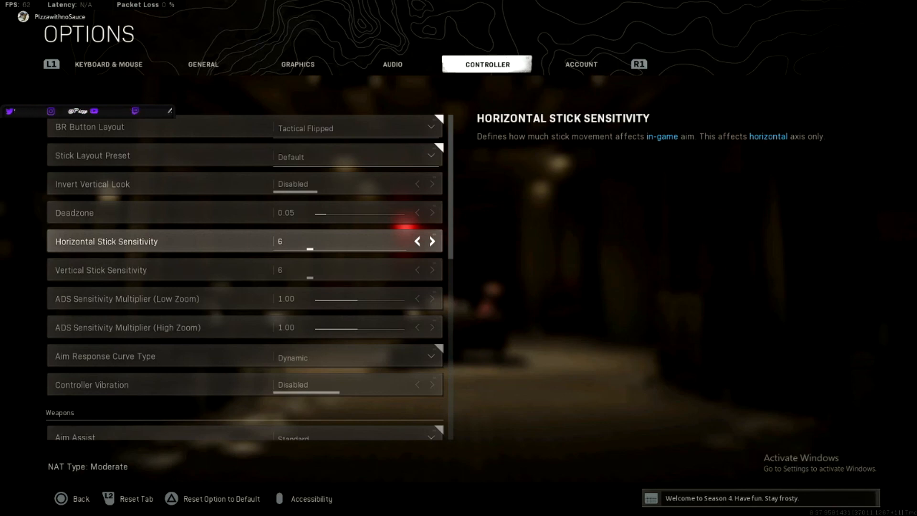
# Step Horizontal Stick Sensitivity up to 9 and 8, then leave it at 6 to match vertical.
pyautogui.click(432, 240)
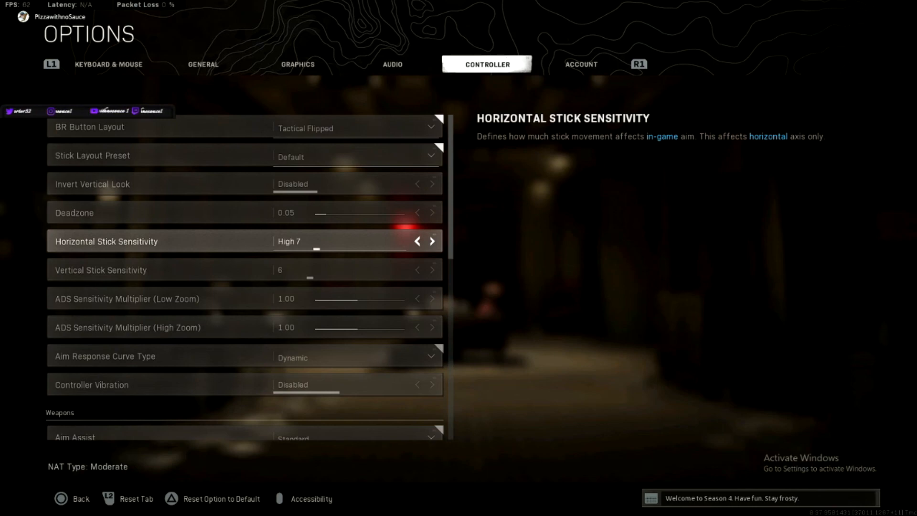
pyautogui.click(432, 241)
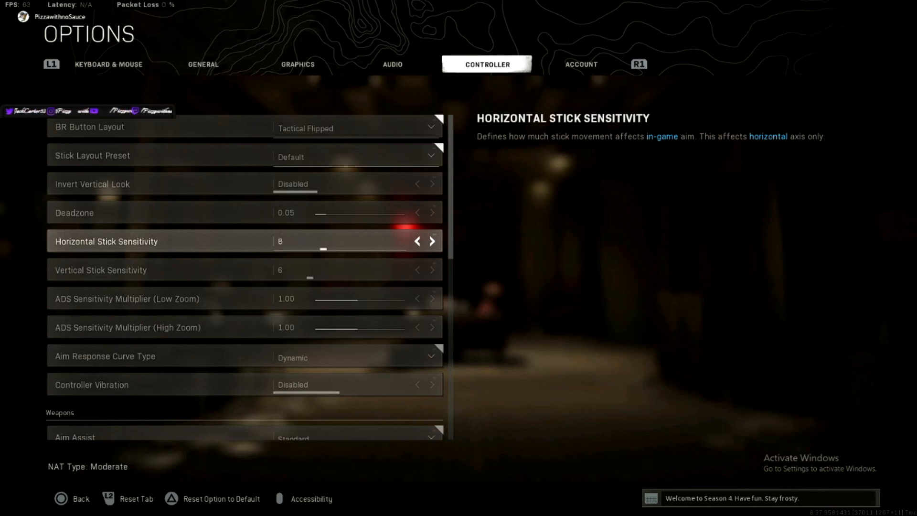
pyautogui.click(432, 241)
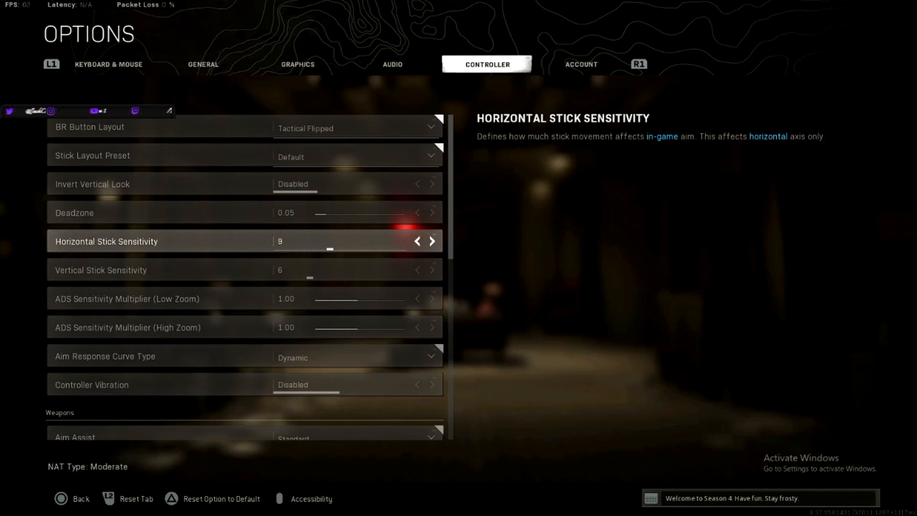
pyautogui.click(418, 241)
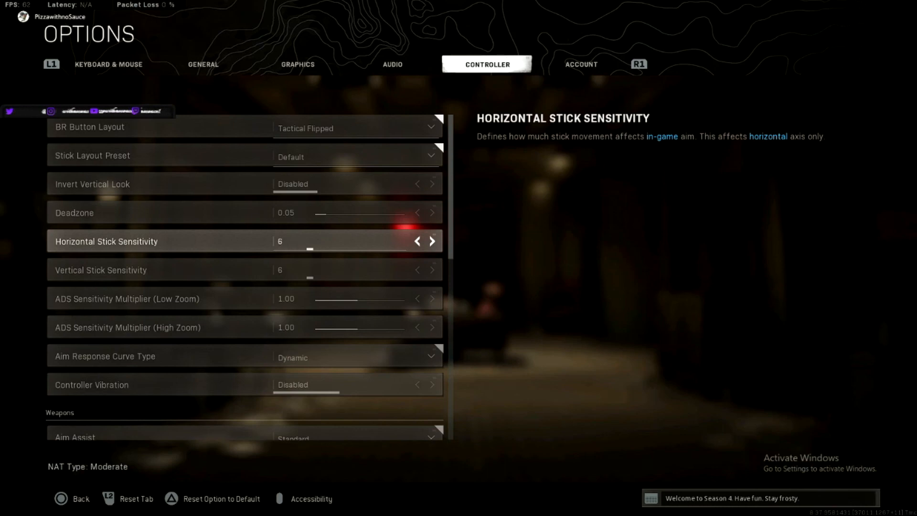
pyautogui.click(432, 241)
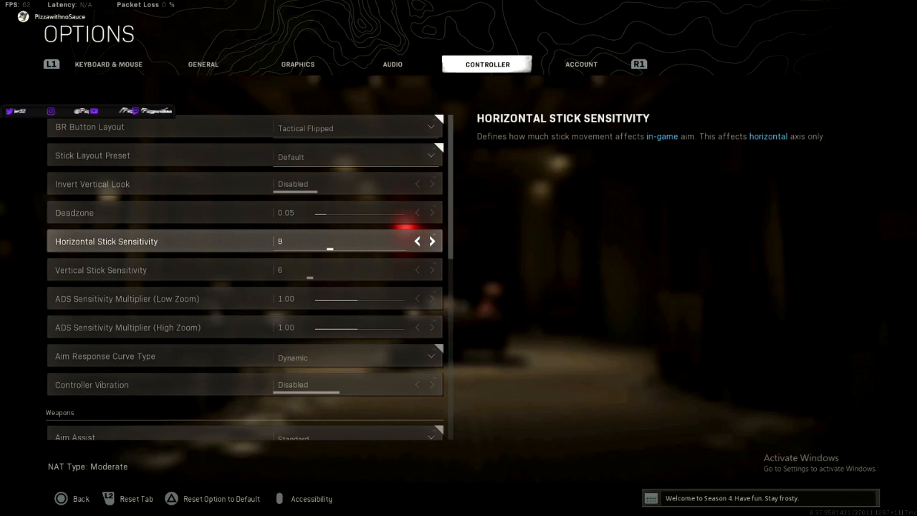
pyautogui.click(417, 240)
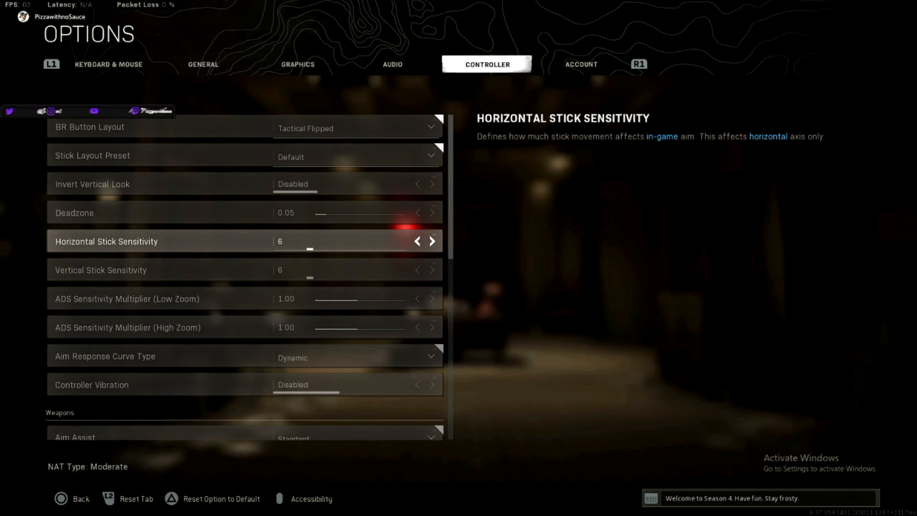
pyautogui.click(432, 241)
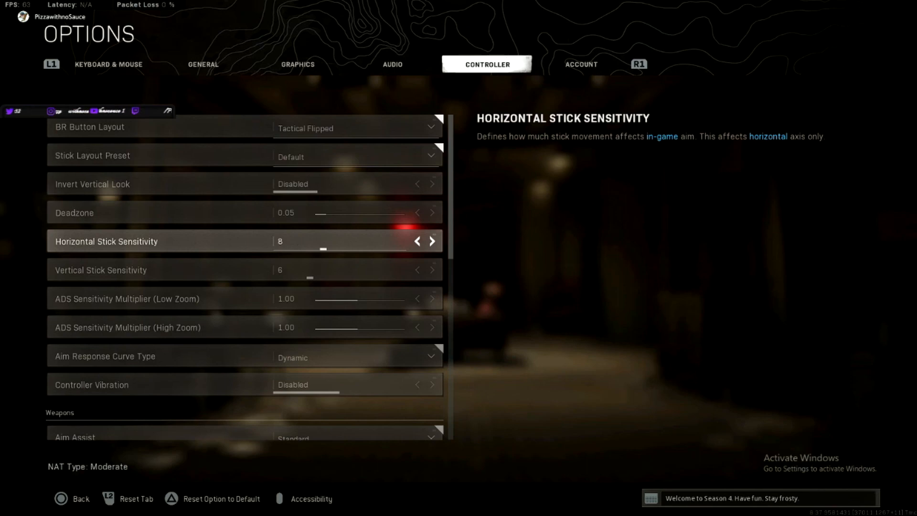
pyautogui.click(416, 241)
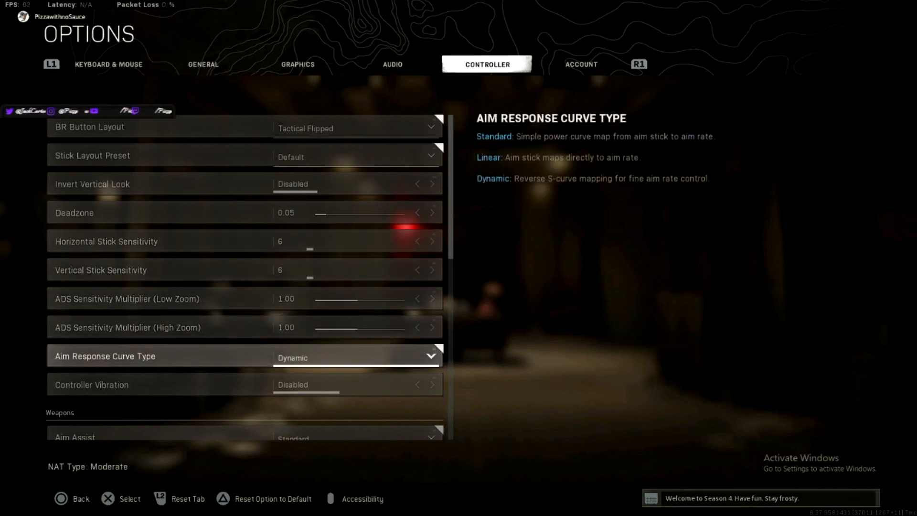
# Keep Aim Response Curve on Dynamic and confirm Aim Assist is Standard in the Weapons section.
pyautogui.click(416, 241)
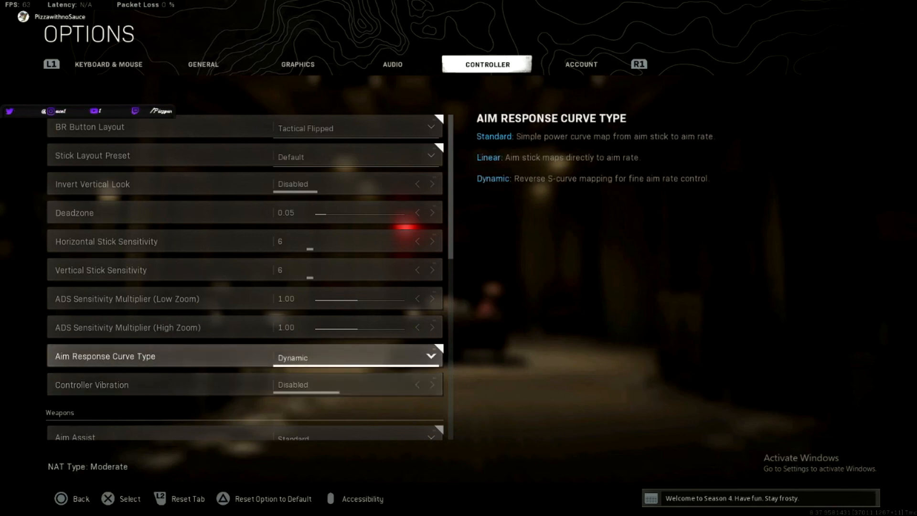
pyautogui.scroll(-3)
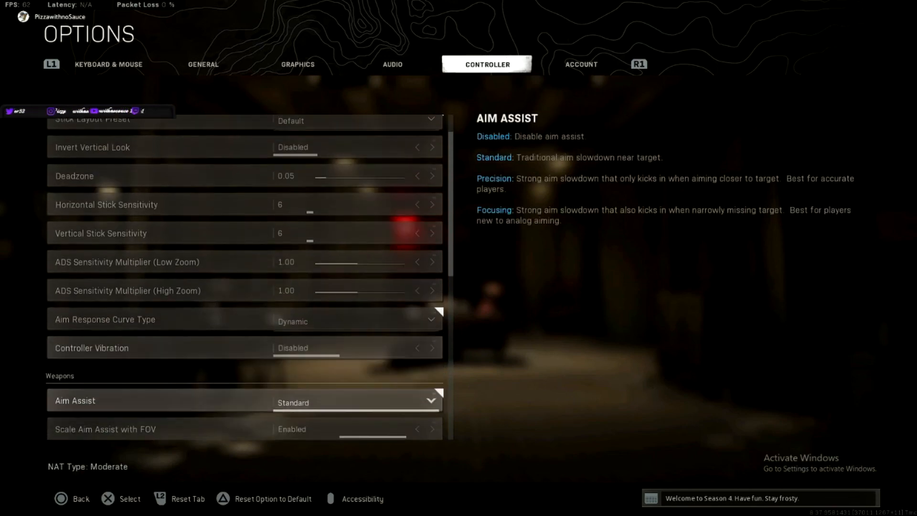
pyautogui.scroll(-3)
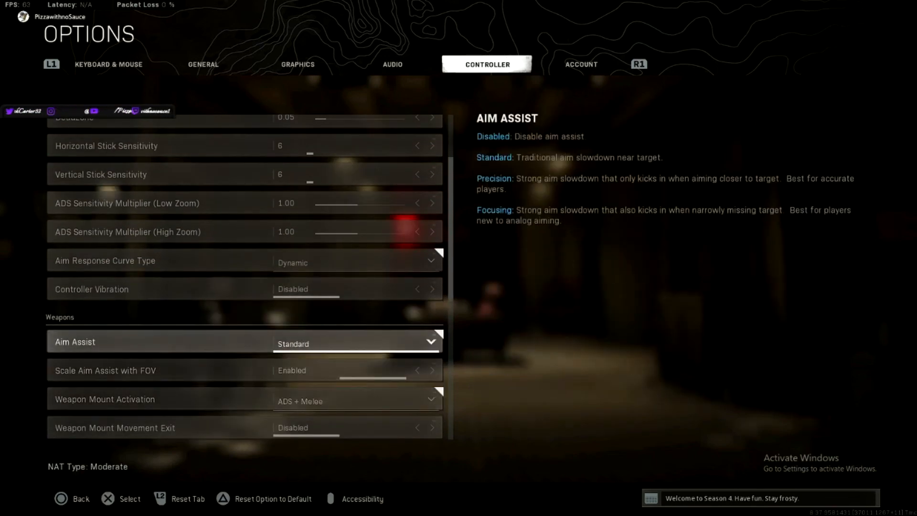